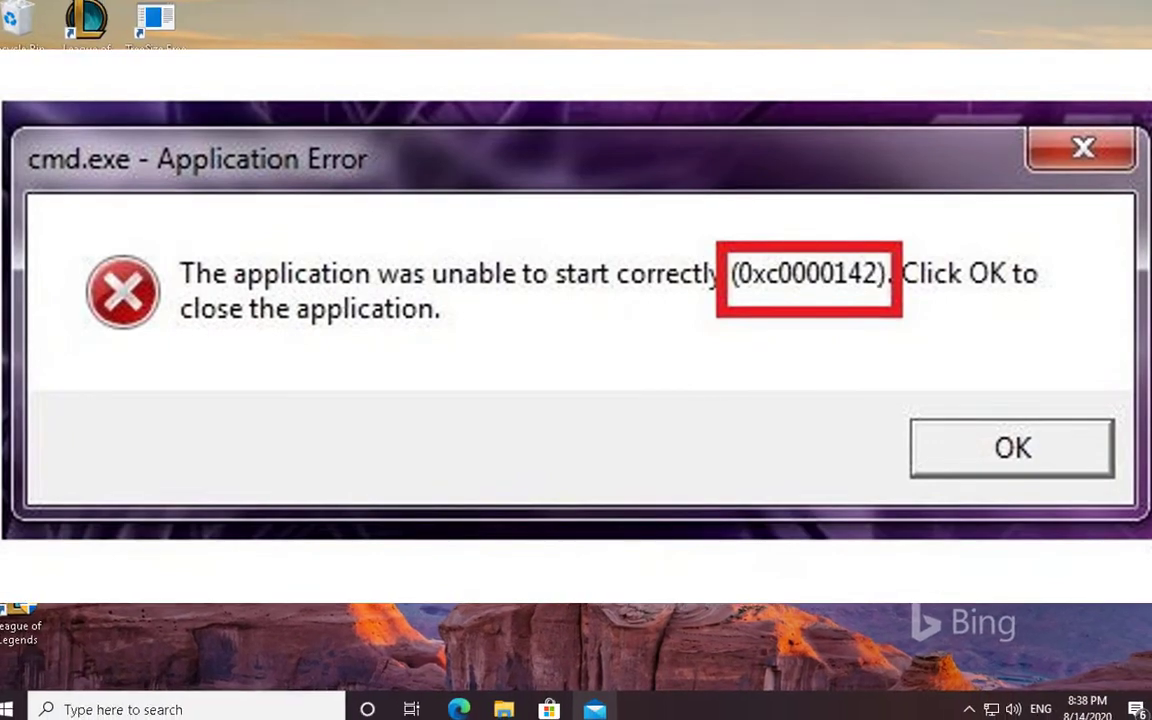
- Dismiss the example error, then create a system restore point named 'Restore Point 14'
{"action": "left_click", "coordinate": [1011, 447]}
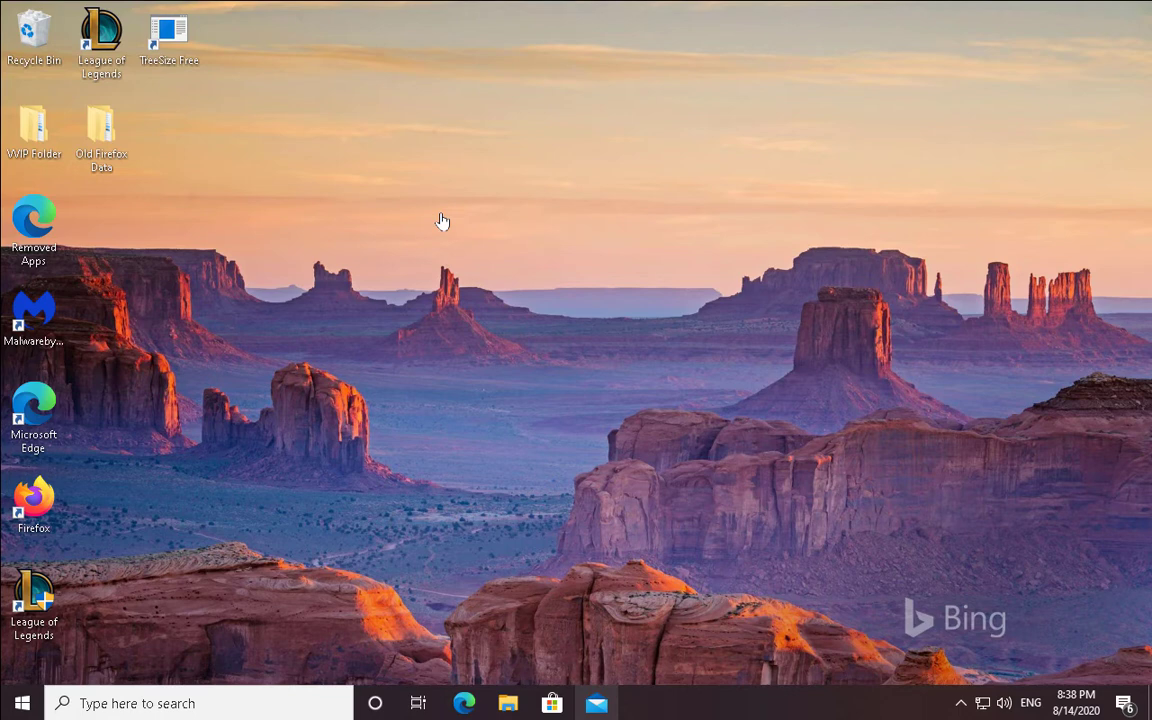
{"action": "mouse_move", "coordinate": [436, 163]}
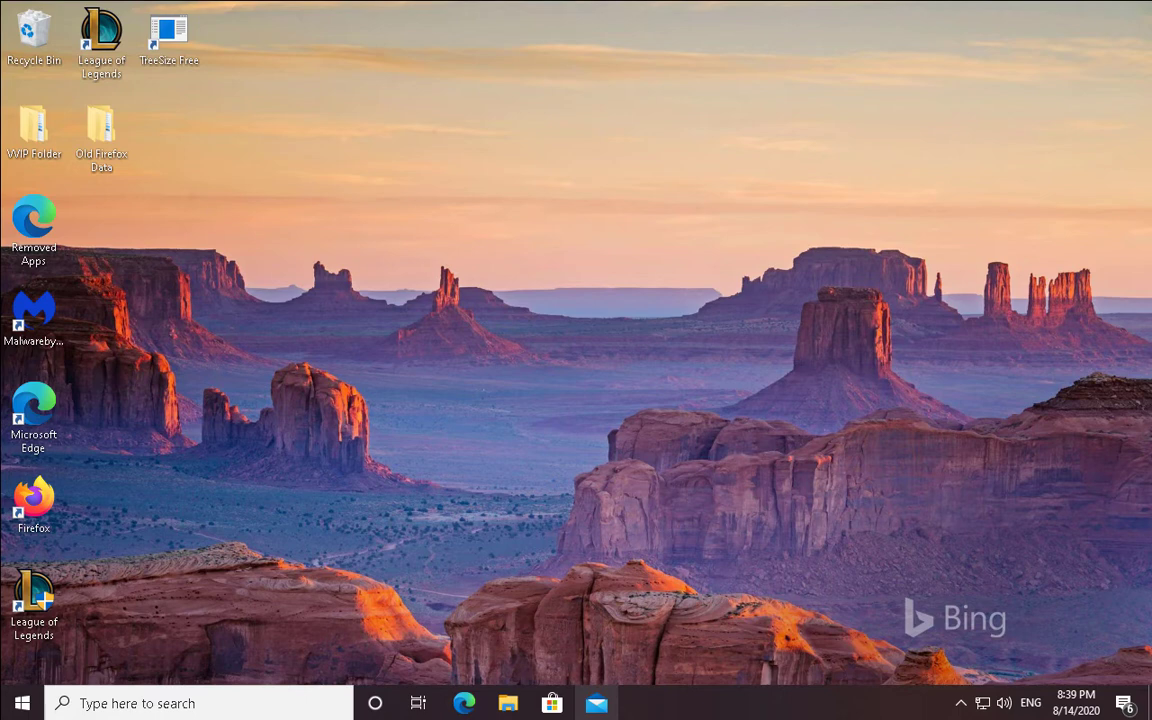
{"action": "mouse_move", "coordinate": [349, 495]}
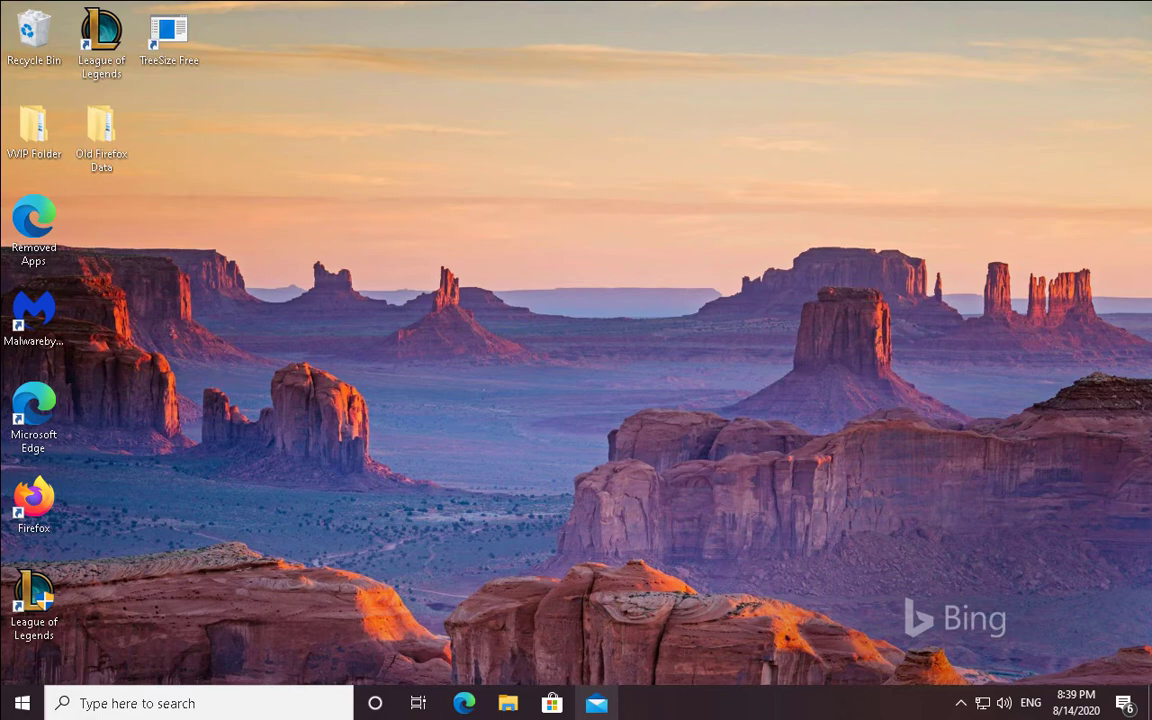
{"action": "type", "text": "system rest"}
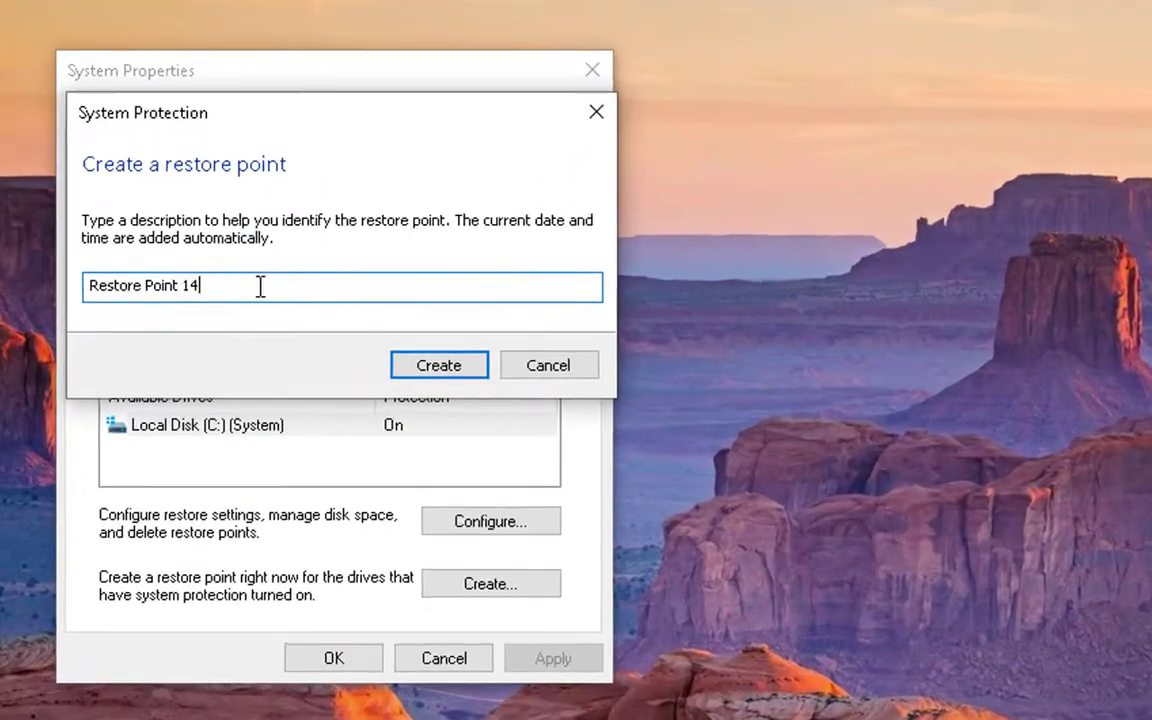
{"action": "left_click", "coordinate": [438, 364]}
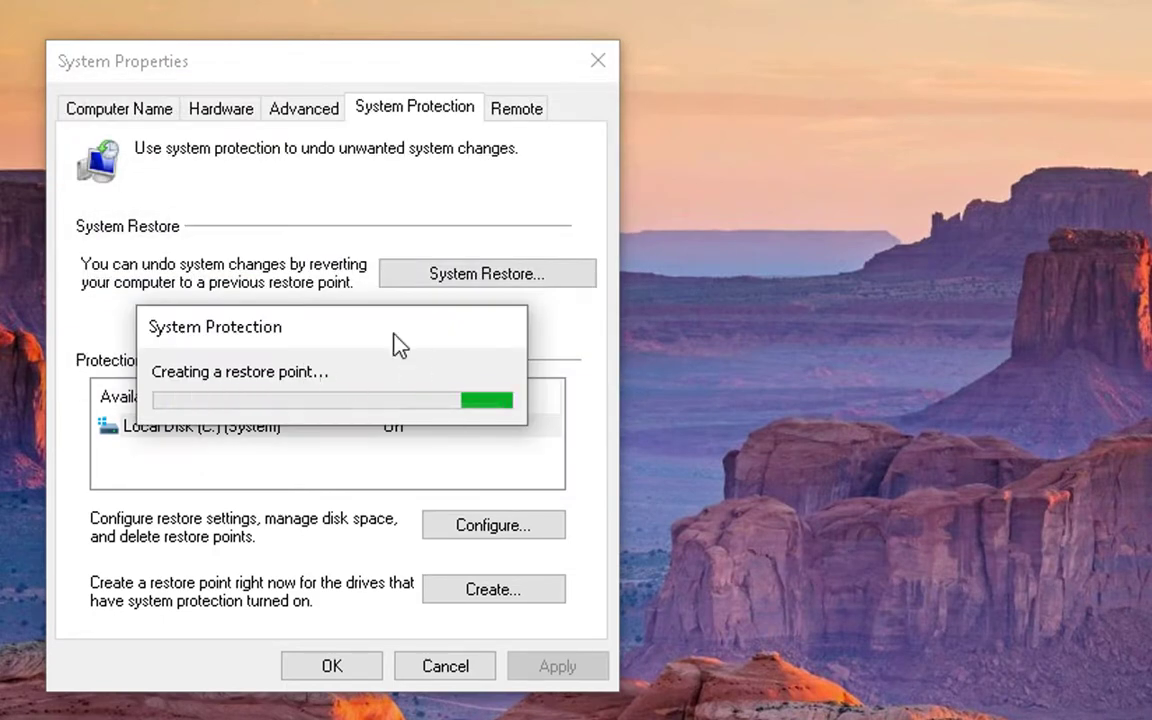
{"action": "mouse_move", "coordinate": [875, 390]}
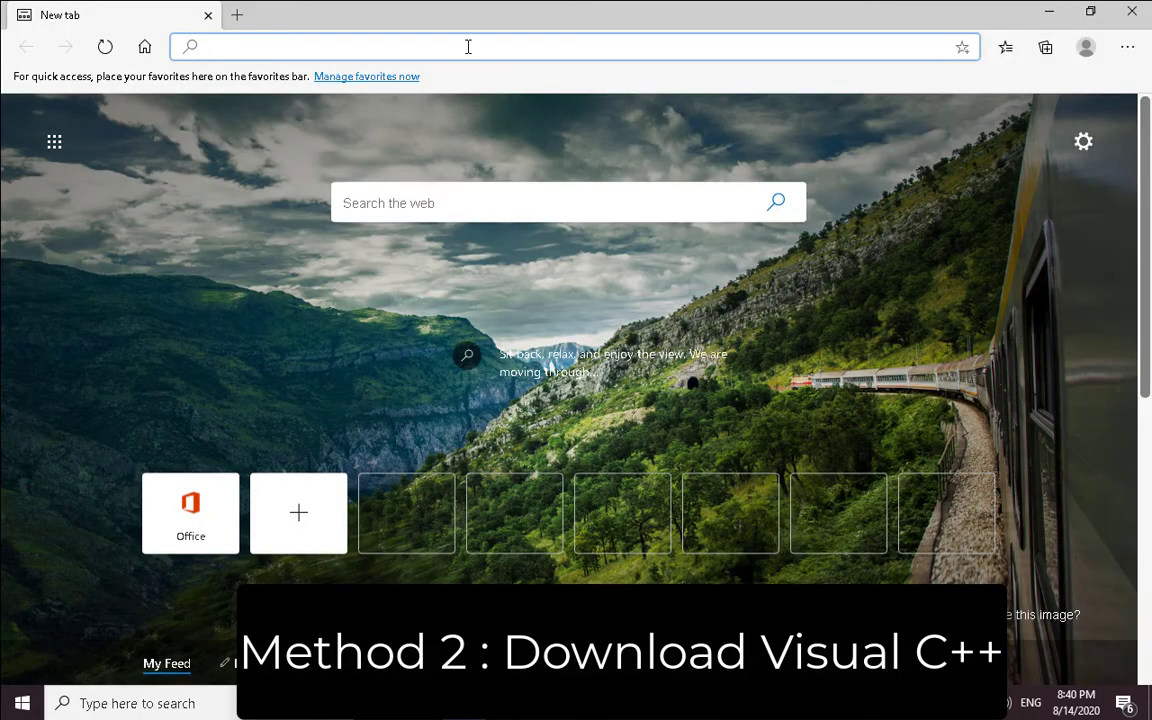
- Get vc_redist.x64.exe from Microsoft's support page, install it, and close the setup window
{"action": "type", "text": "download+visual+c%2B%2B+2019&cvid=5a2ec2a7c"}
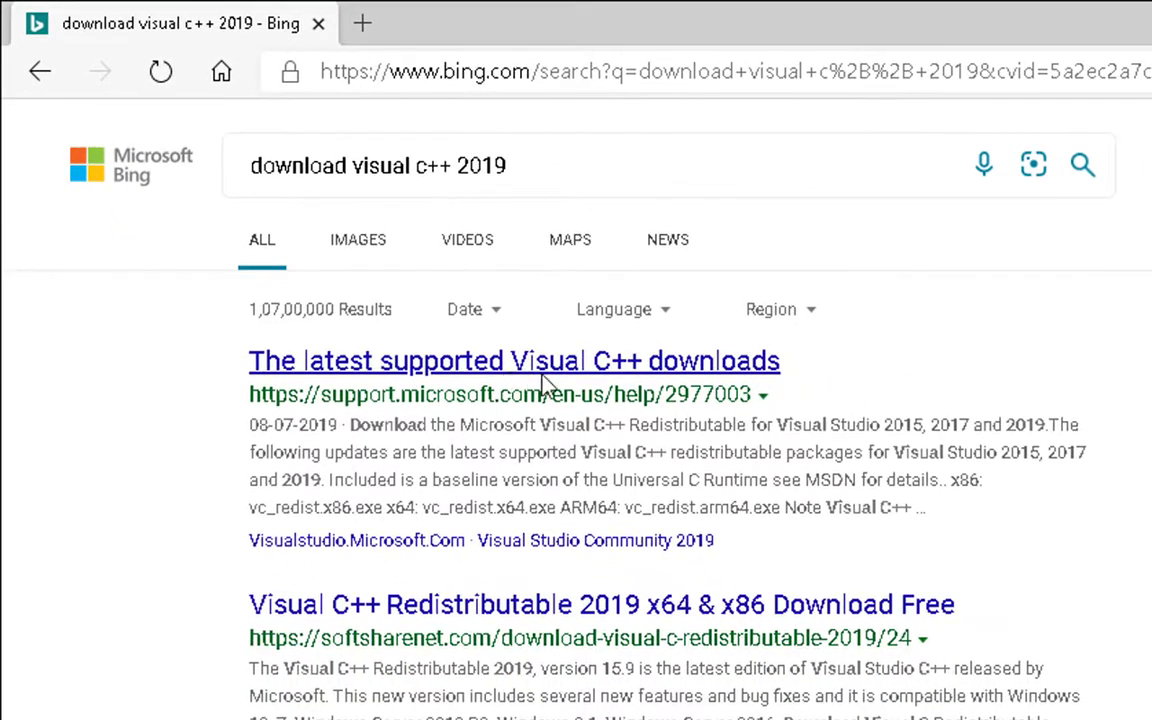
{"action": "right_click", "coordinate": [514, 360]}
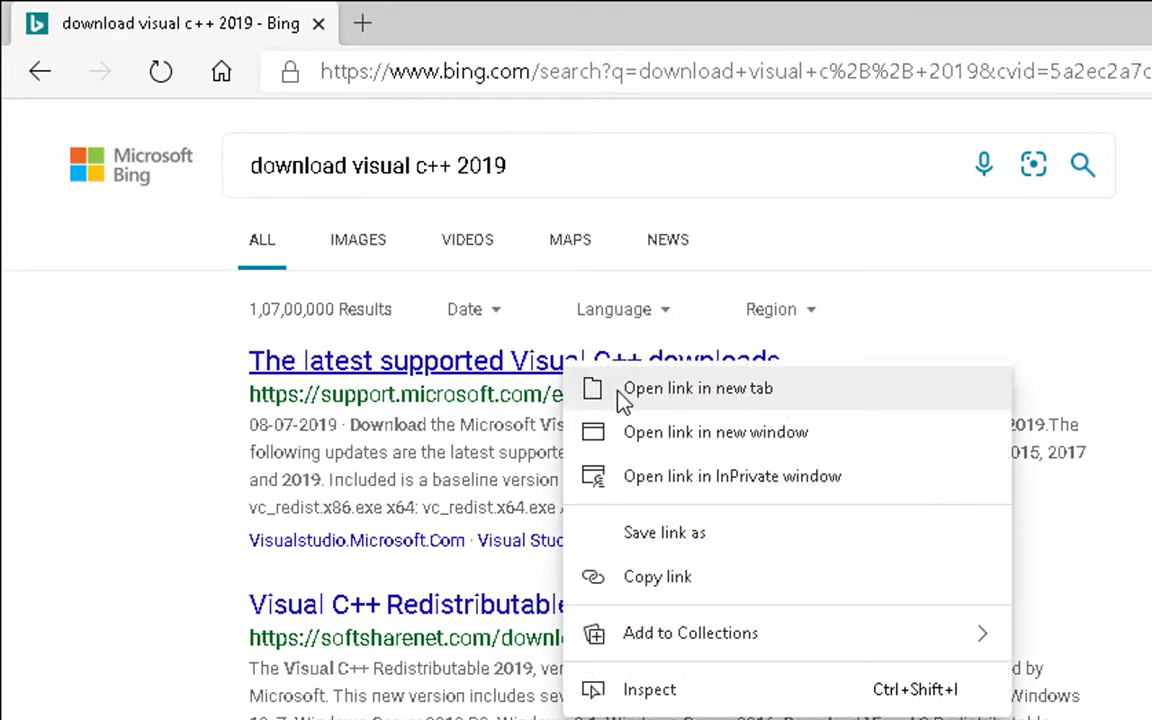
{"action": "left_click", "coordinate": [698, 388]}
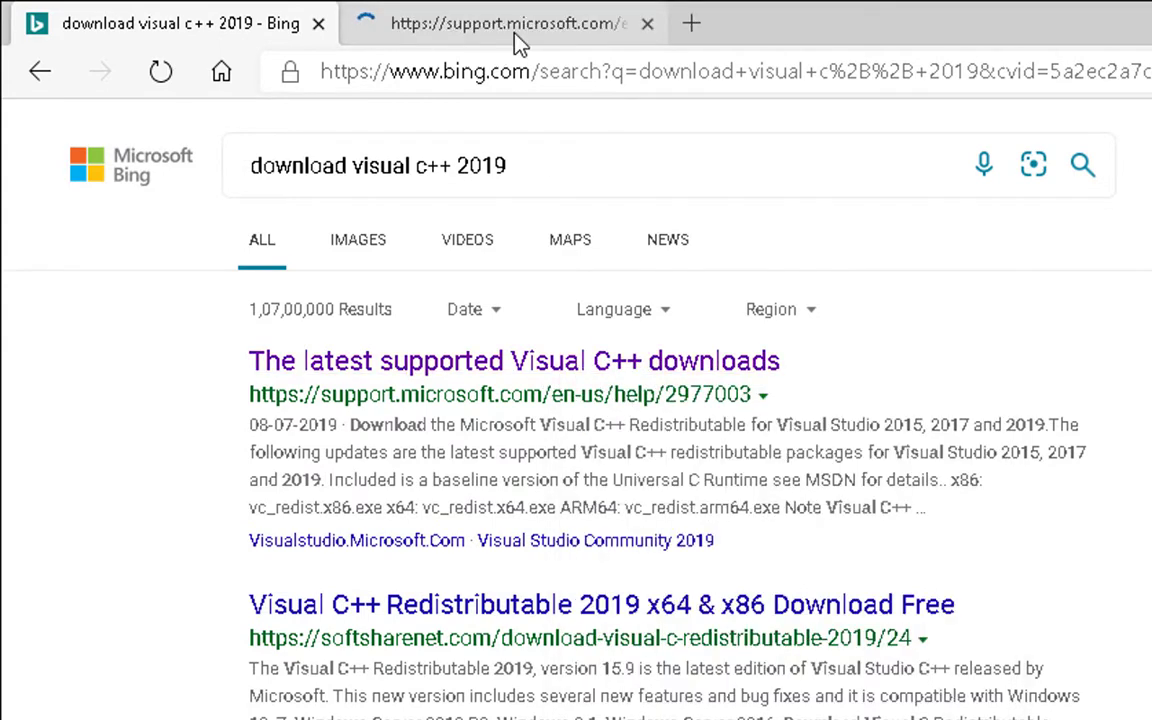
{"action": "left_click", "coordinate": [513, 360]}
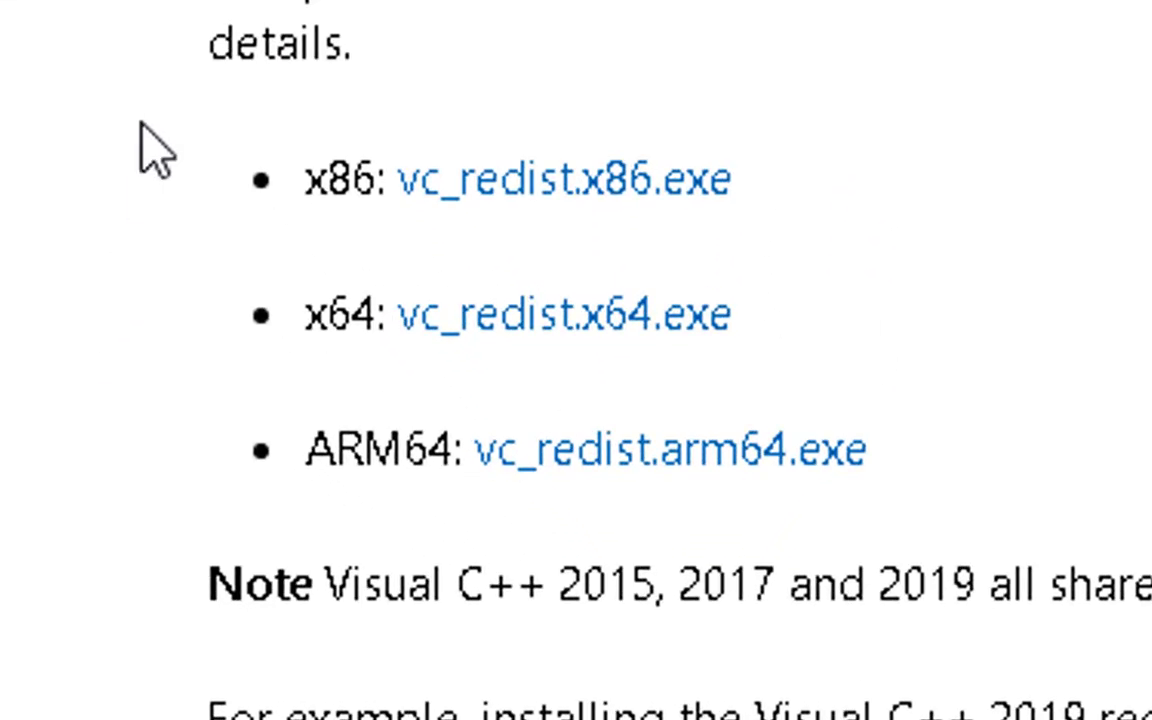
{"action": "mouse_move", "coordinate": [740, 85]}
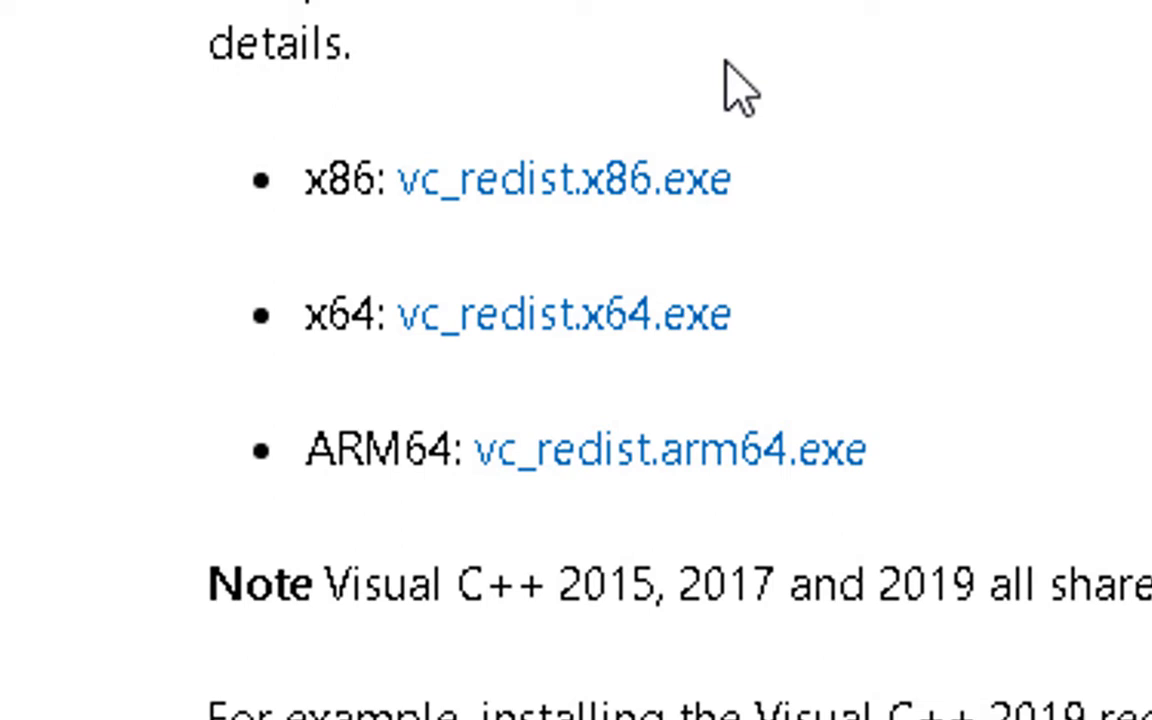
{"action": "mouse_move", "coordinate": [845, 105]}
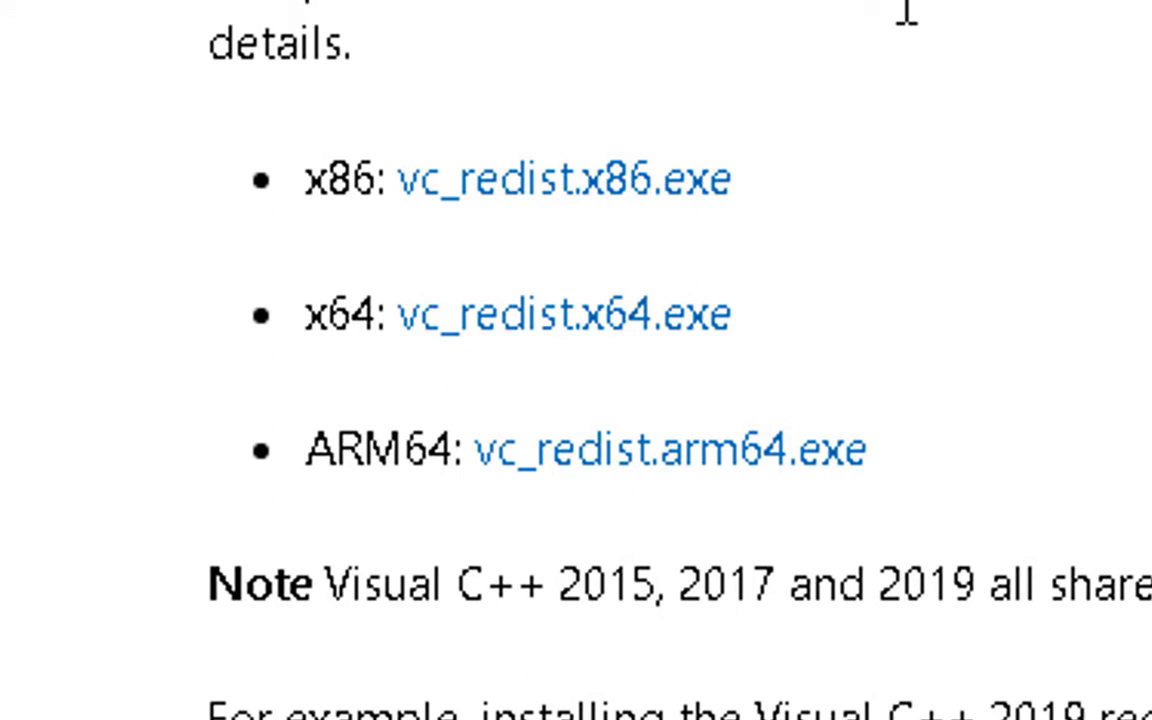
{"action": "mouse_move", "coordinate": [390, 275]}
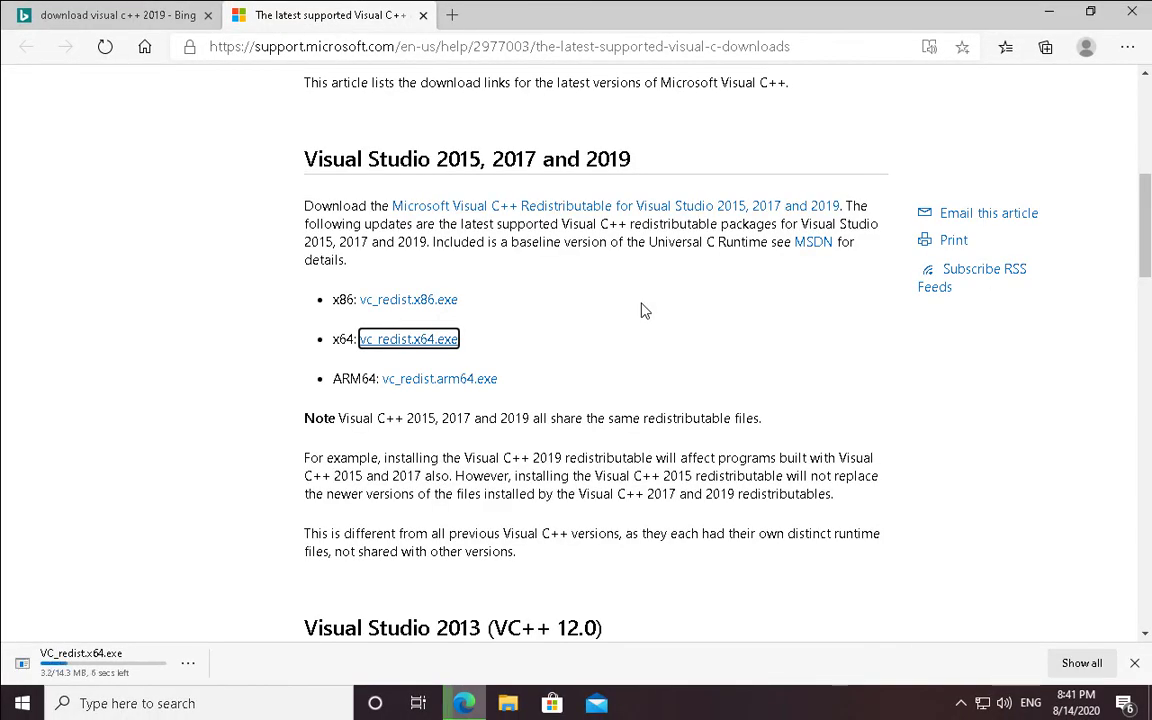
{"action": "mouse_move", "coordinate": [712, 439]}
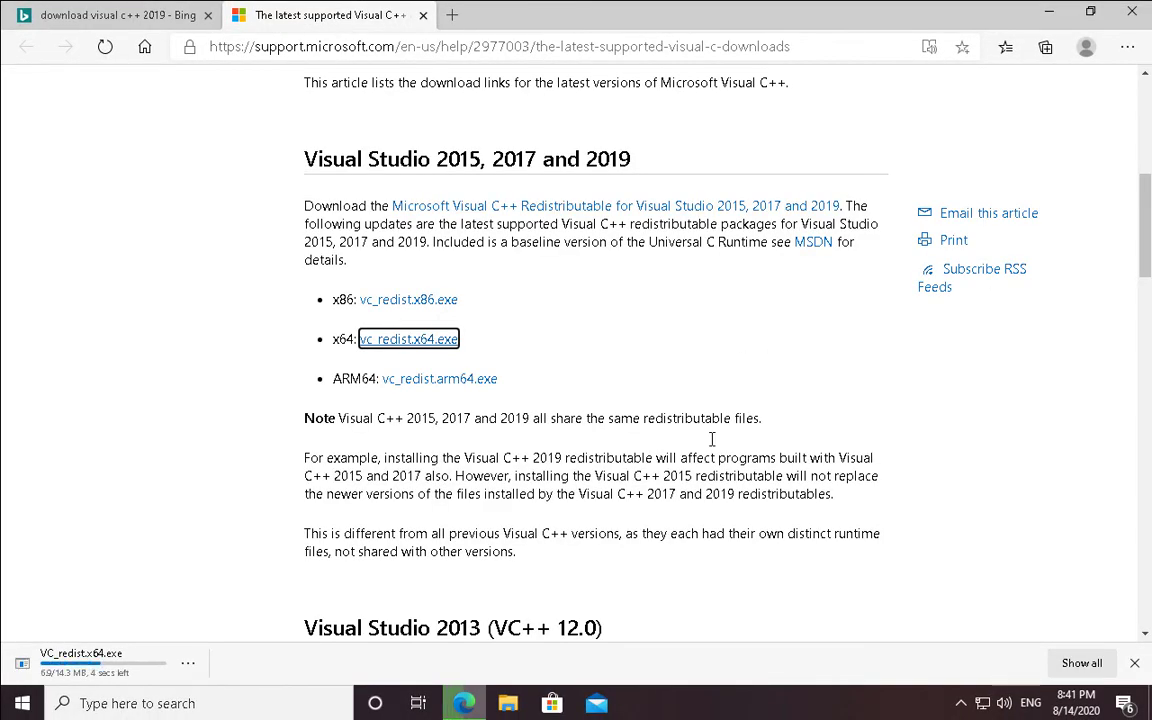
{"action": "mouse_move", "coordinate": [763, 417]}
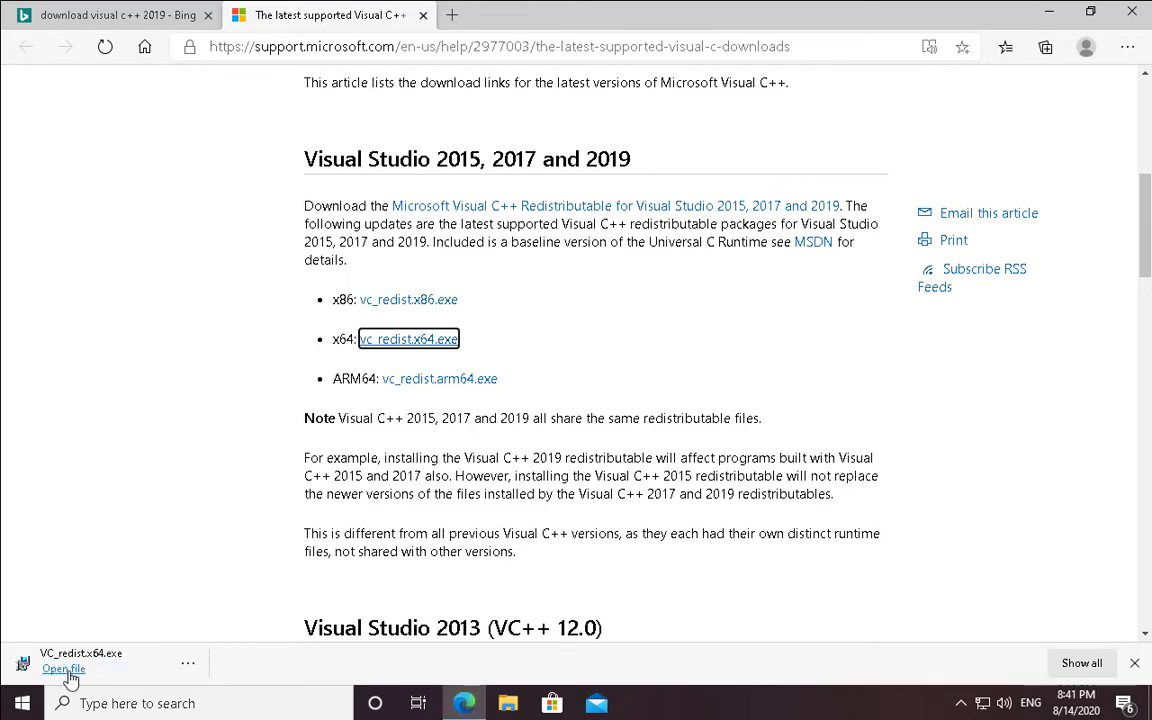
{"action": "left_click", "coordinate": [63, 669]}
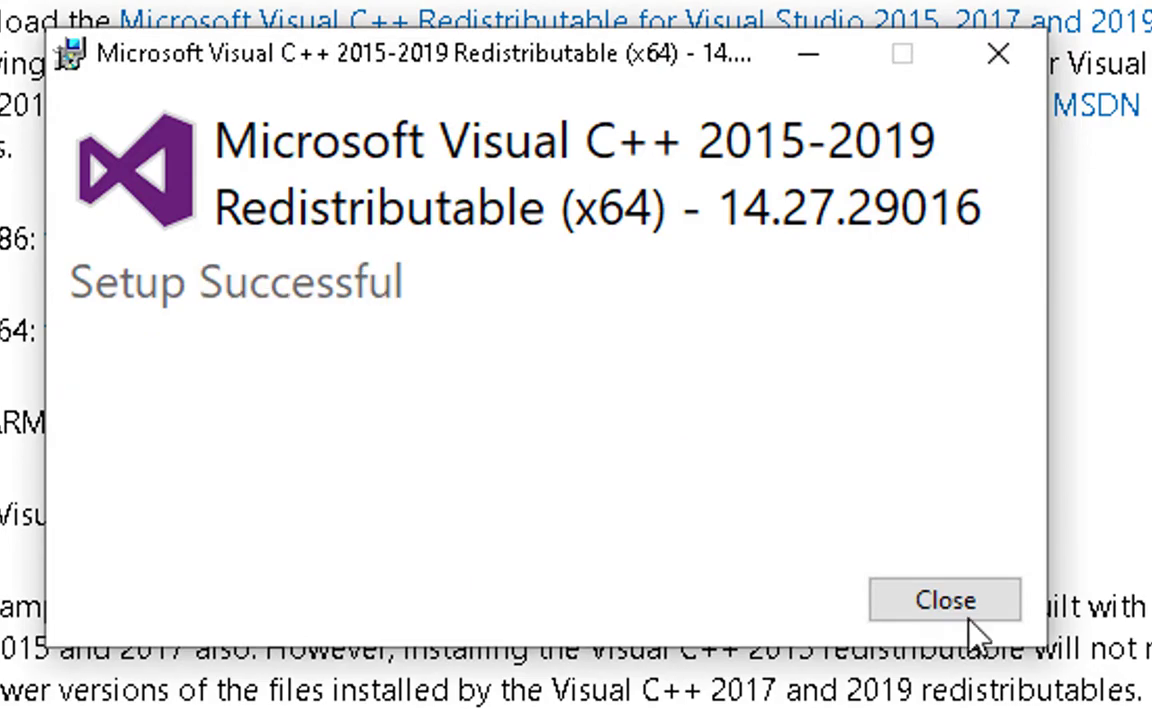
{"action": "left_click", "coordinate": [945, 599]}
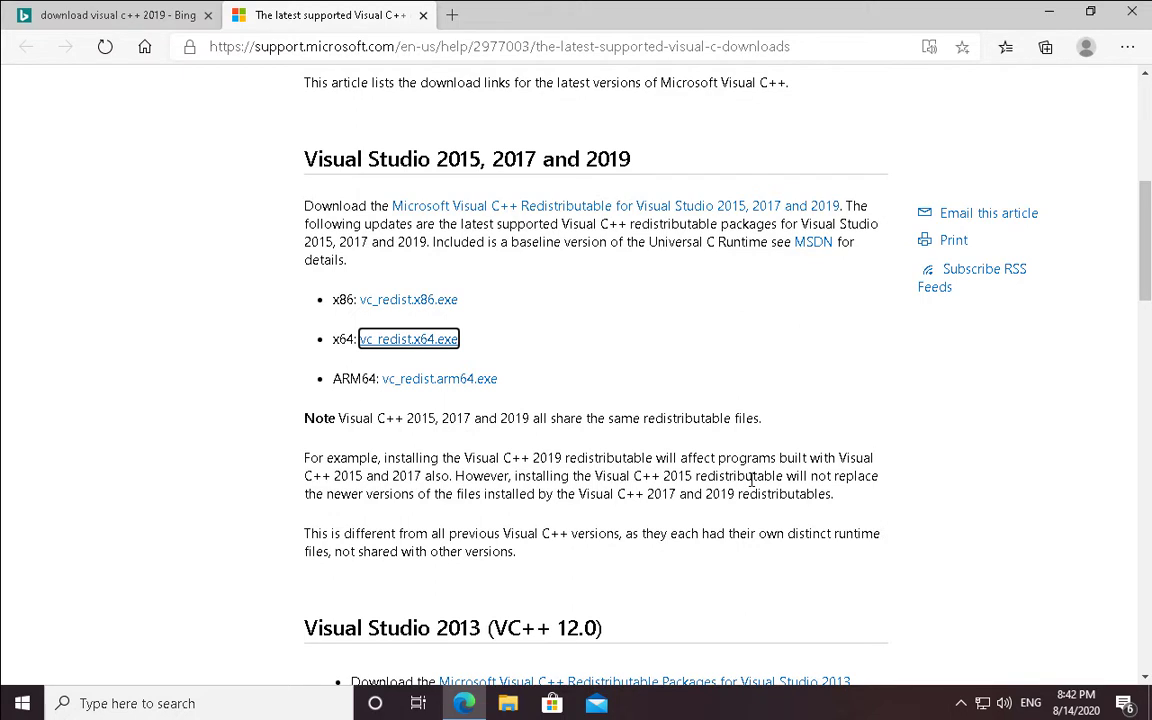
{"action": "mouse_move", "coordinate": [985, 90]}
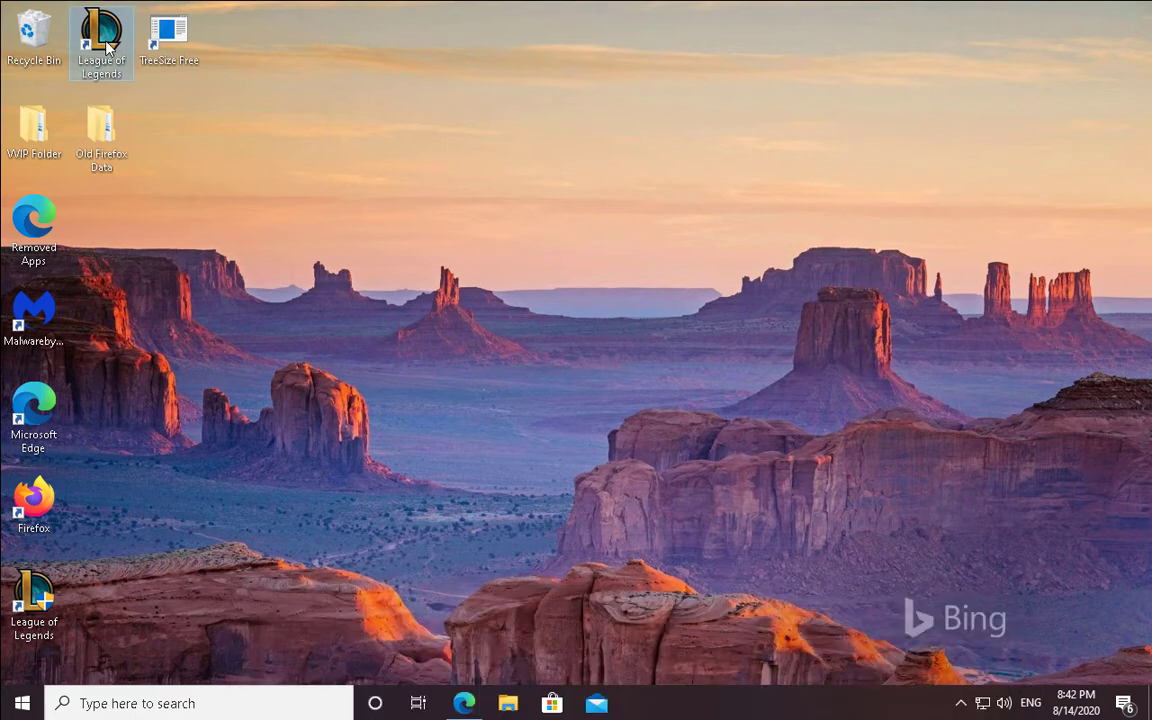
- Launch the compatibility troubleshooter from the League of Legends shortcut's Compatibility properties
{"action": "right_click", "coordinate": [34, 600]}
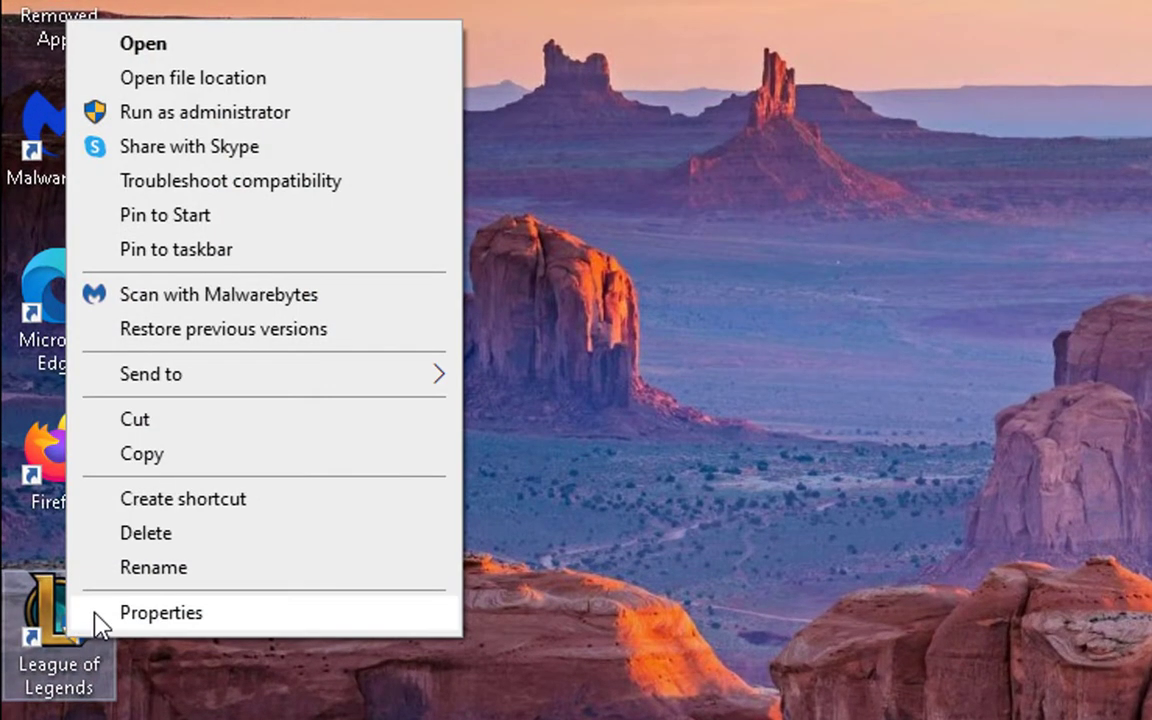
{"action": "left_click", "coordinate": [160, 612]}
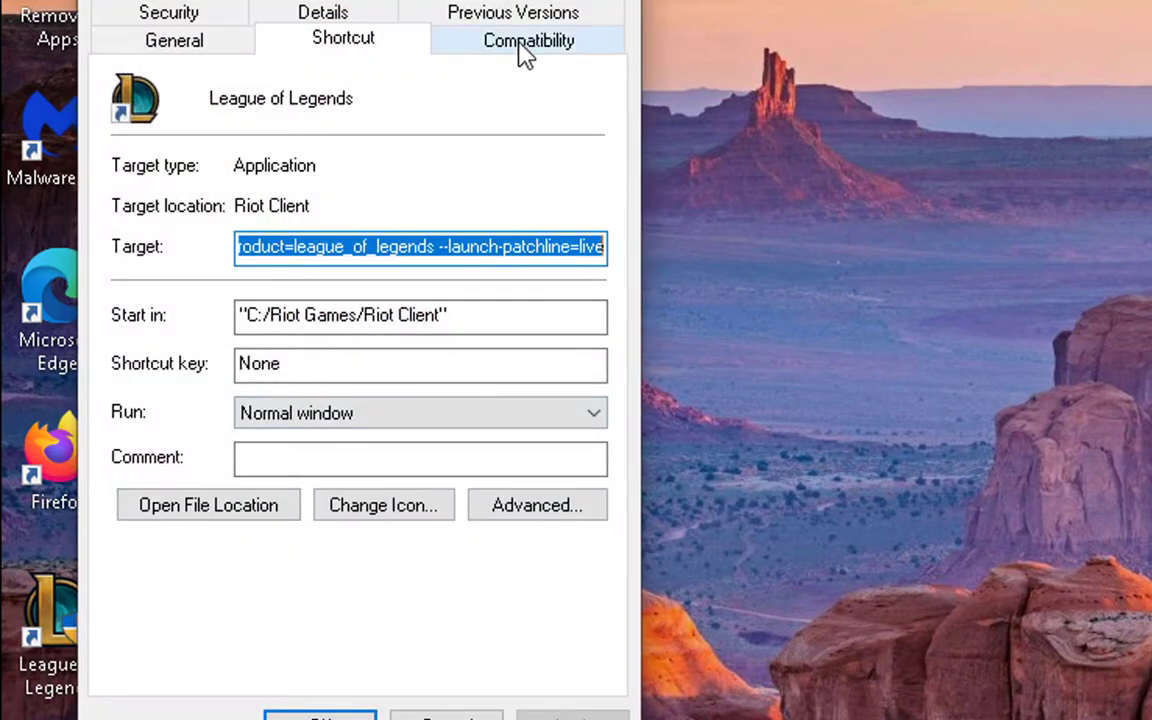
{"action": "left_click", "coordinate": [528, 40]}
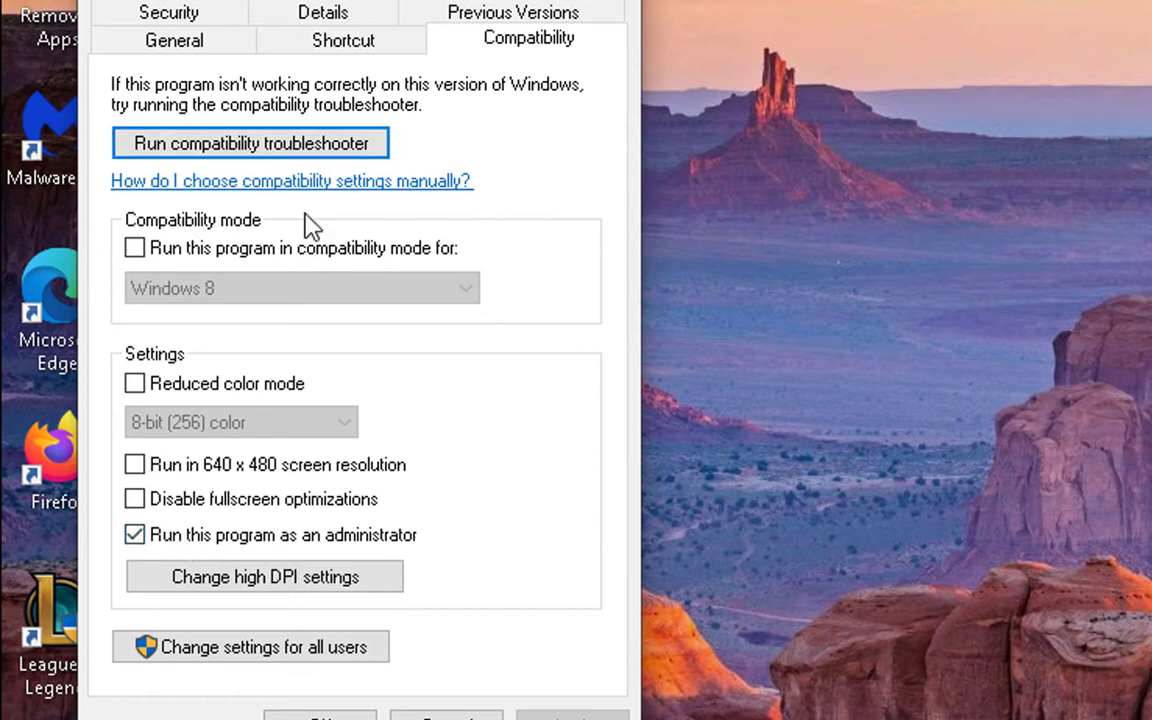
{"action": "mouse_move", "coordinate": [185, 160]}
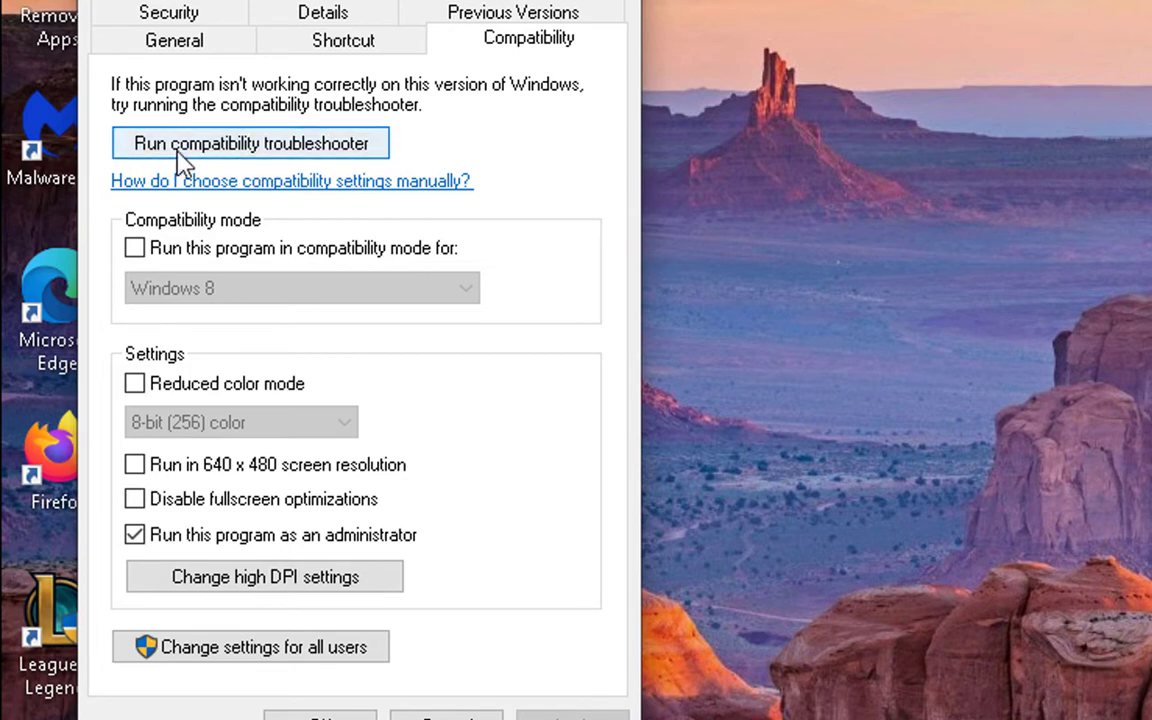
{"action": "mouse_move", "coordinate": [343, 160]}
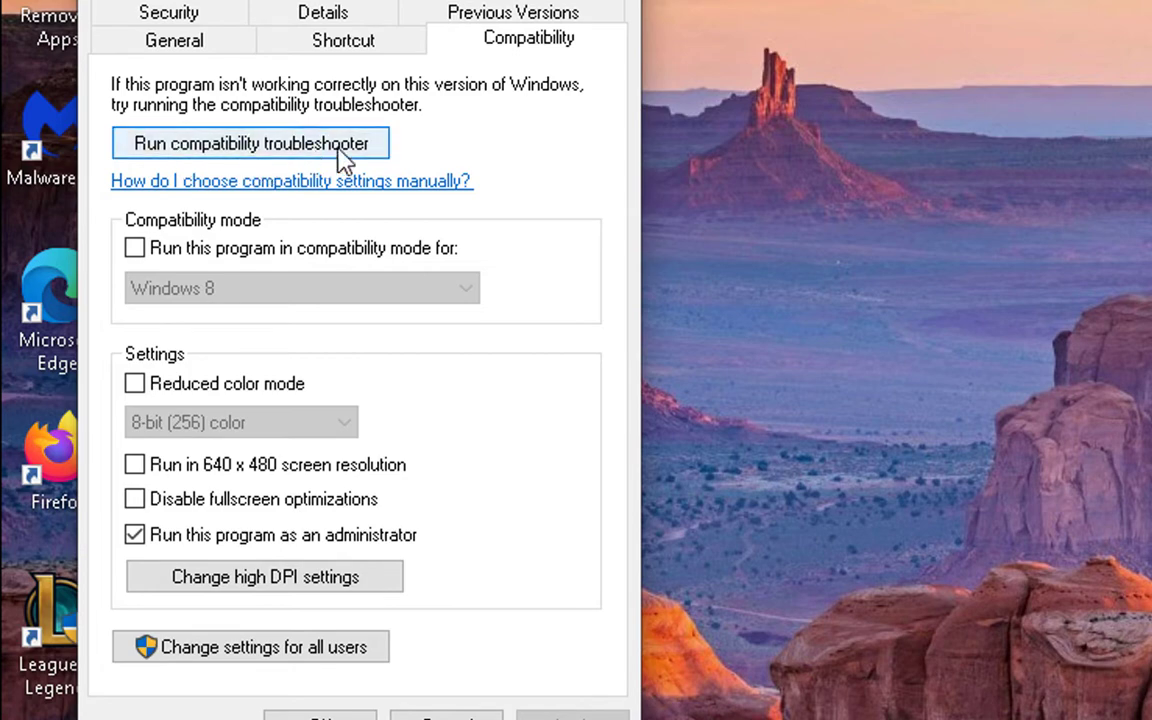
{"action": "left_click", "coordinate": [249, 143]}
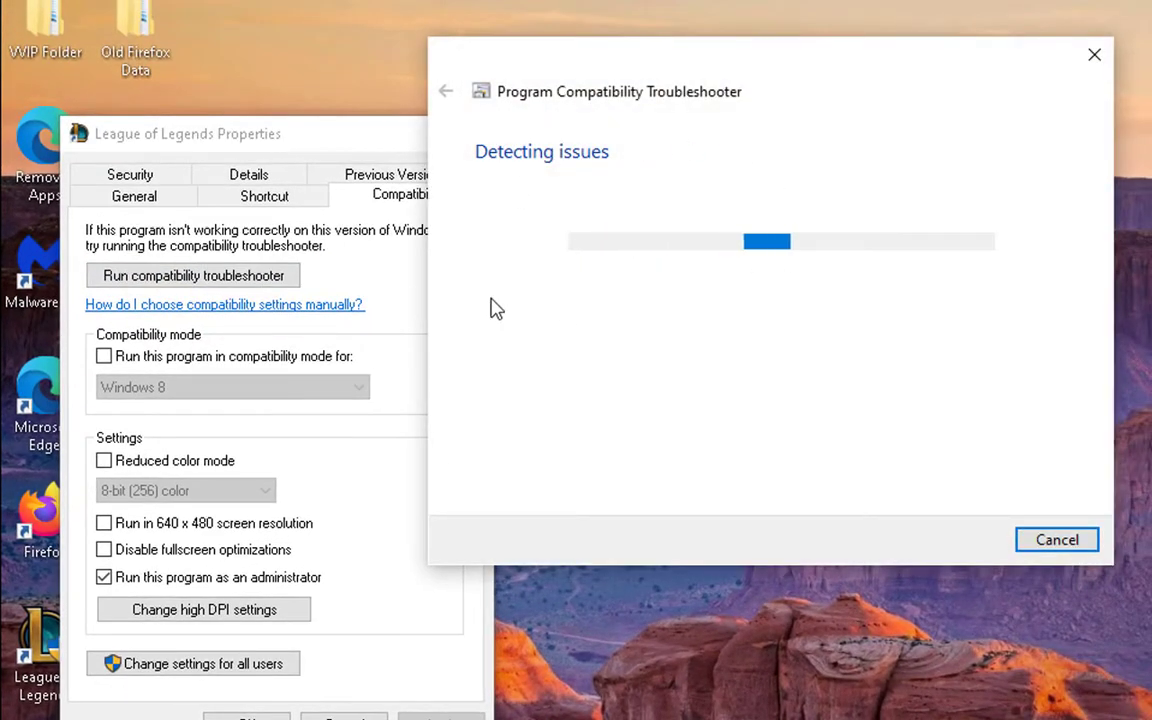
{"action": "mouse_move", "coordinate": [654, 294]}
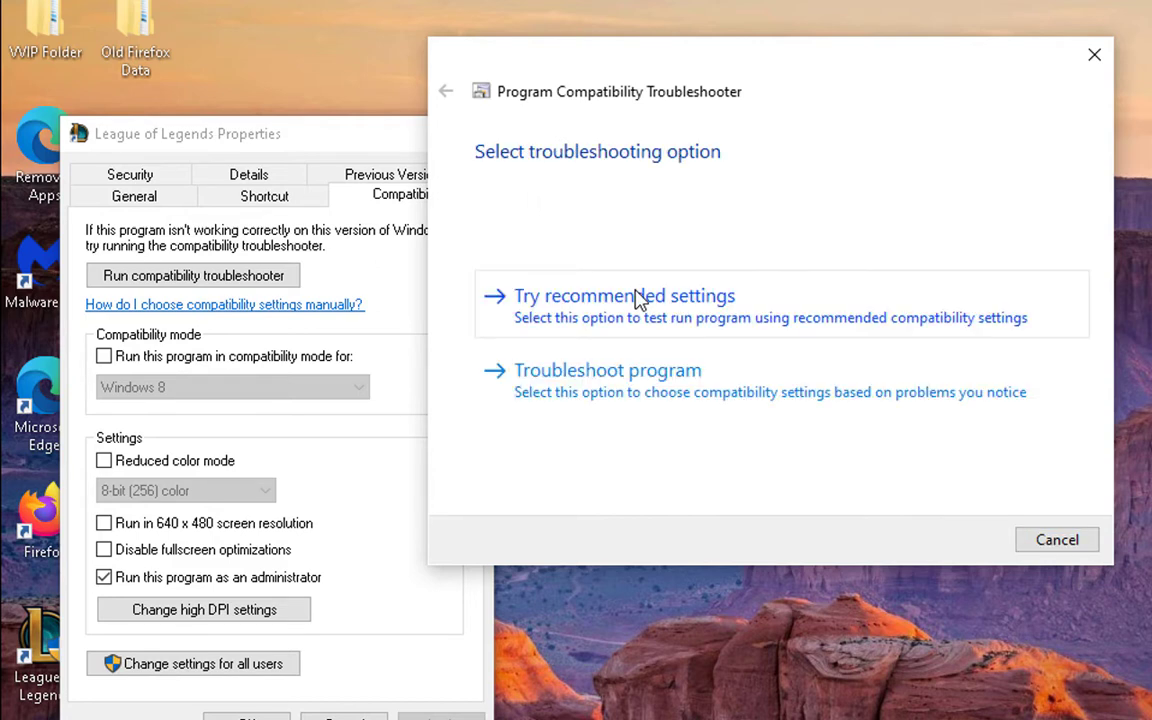
{"action": "mouse_move", "coordinate": [810, 217]}
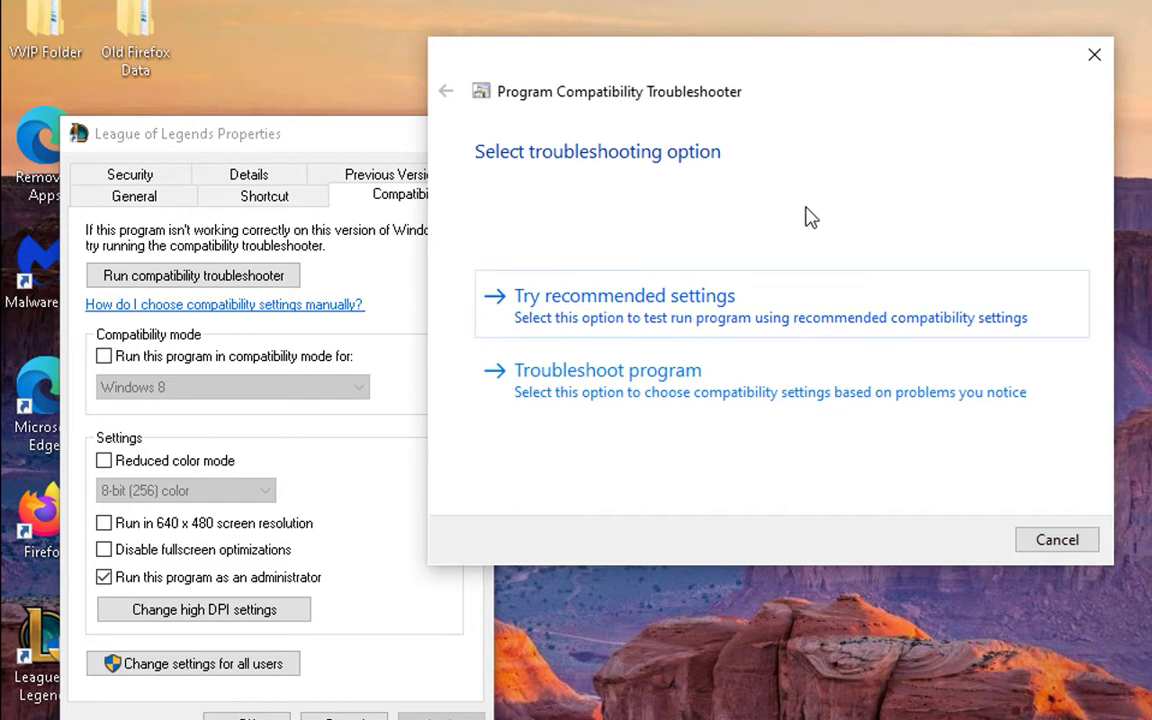
{"action": "mouse_move", "coordinate": [817, 238]}
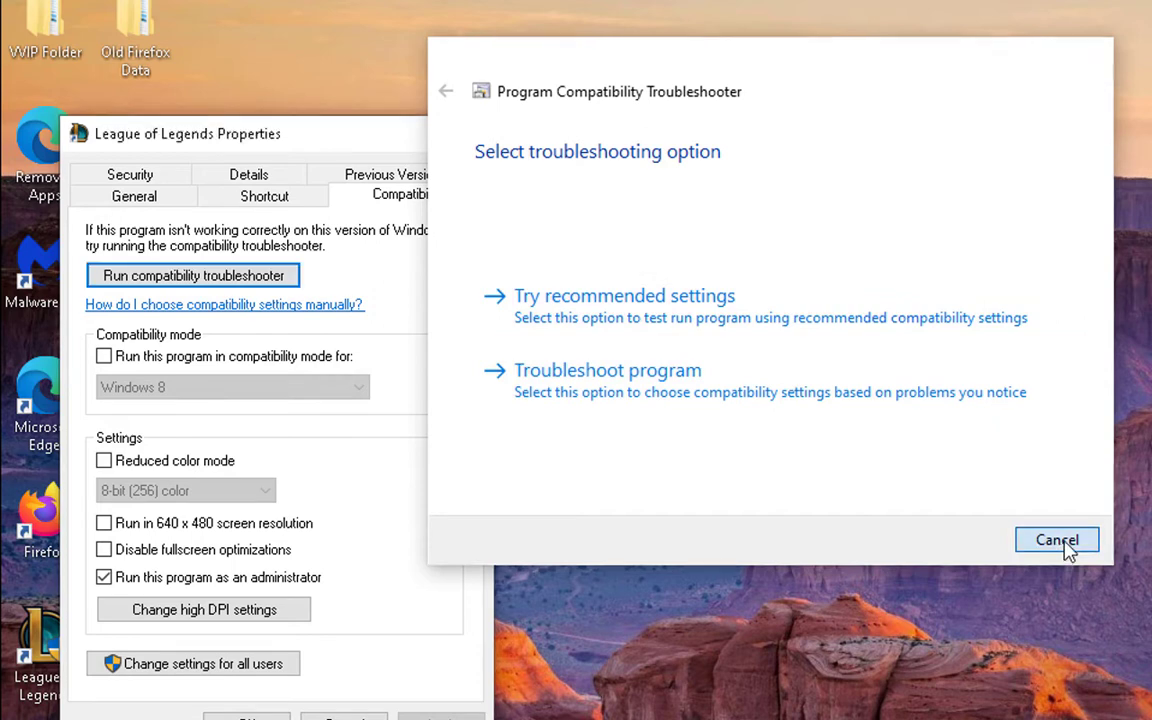
- Cancel the troubleshooter and enable Windows 7 compatibility mode for League of Legends
{"action": "left_click", "coordinate": [1056, 539]}
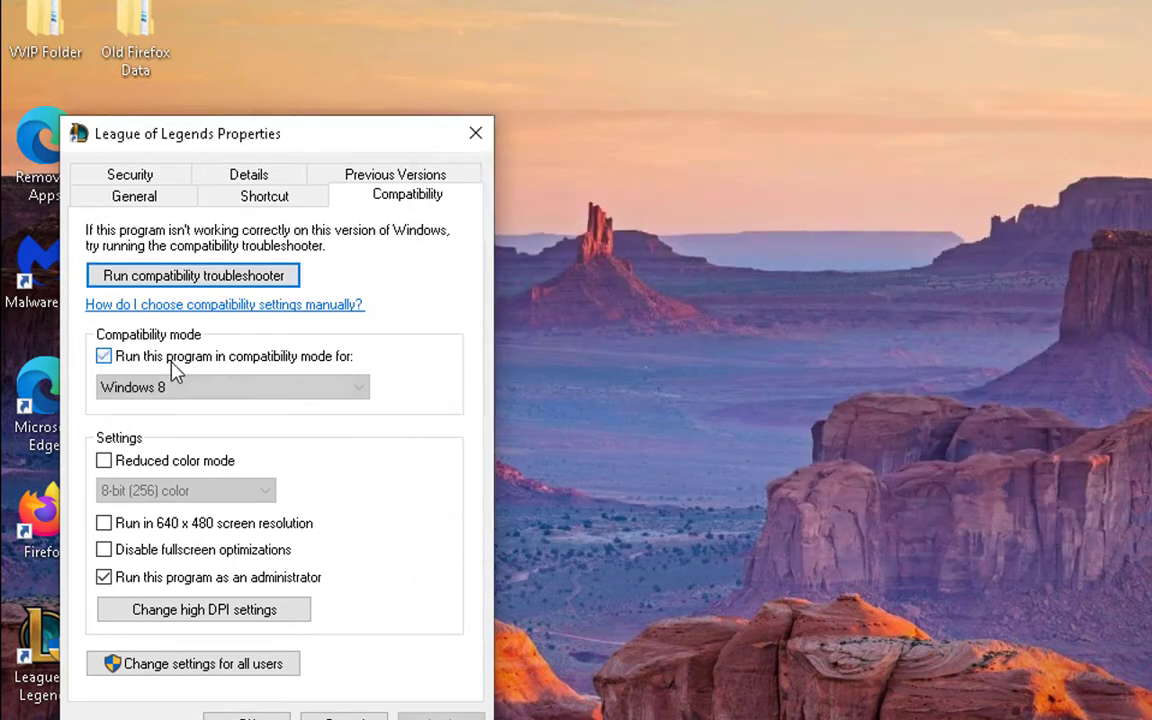
{"action": "left_click", "coordinate": [232, 387]}
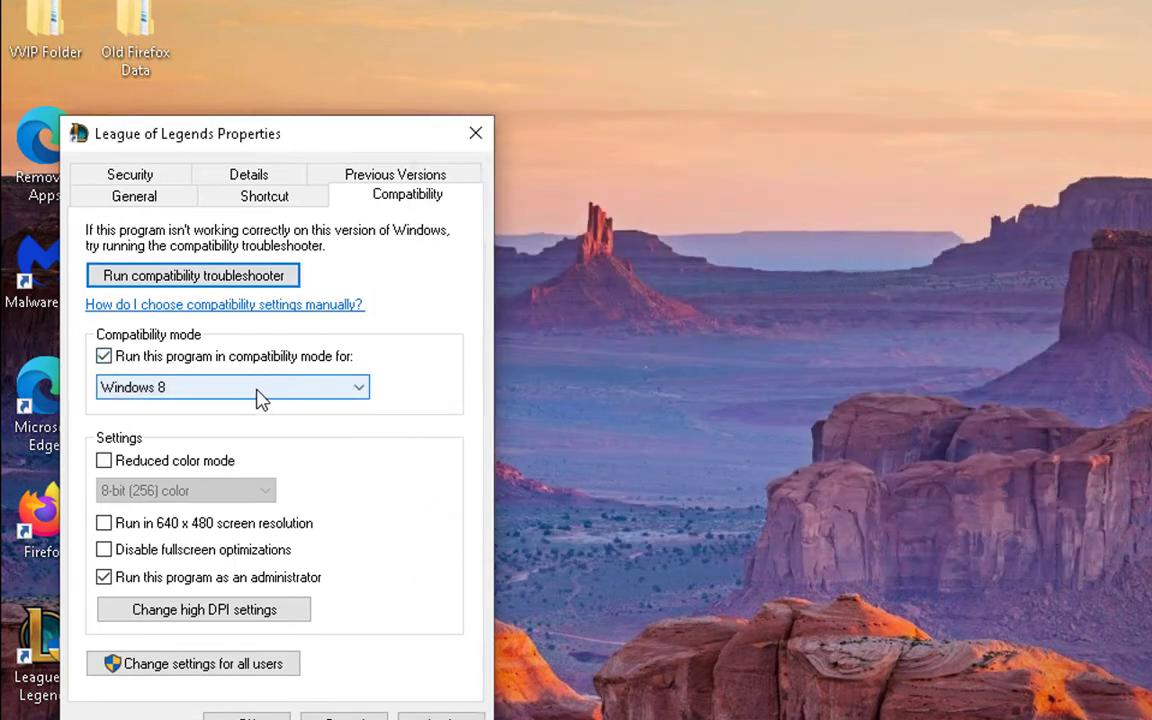
{"action": "left_click", "coordinate": [232, 387]}
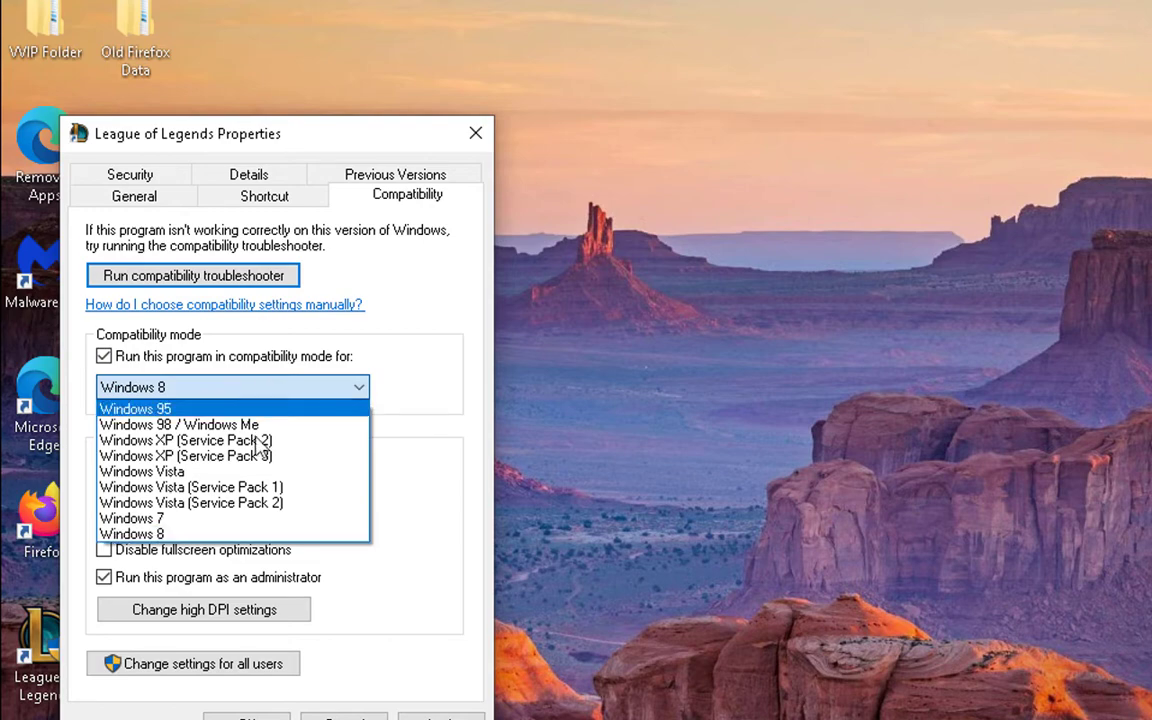
{"action": "left_click", "coordinate": [130, 518]}
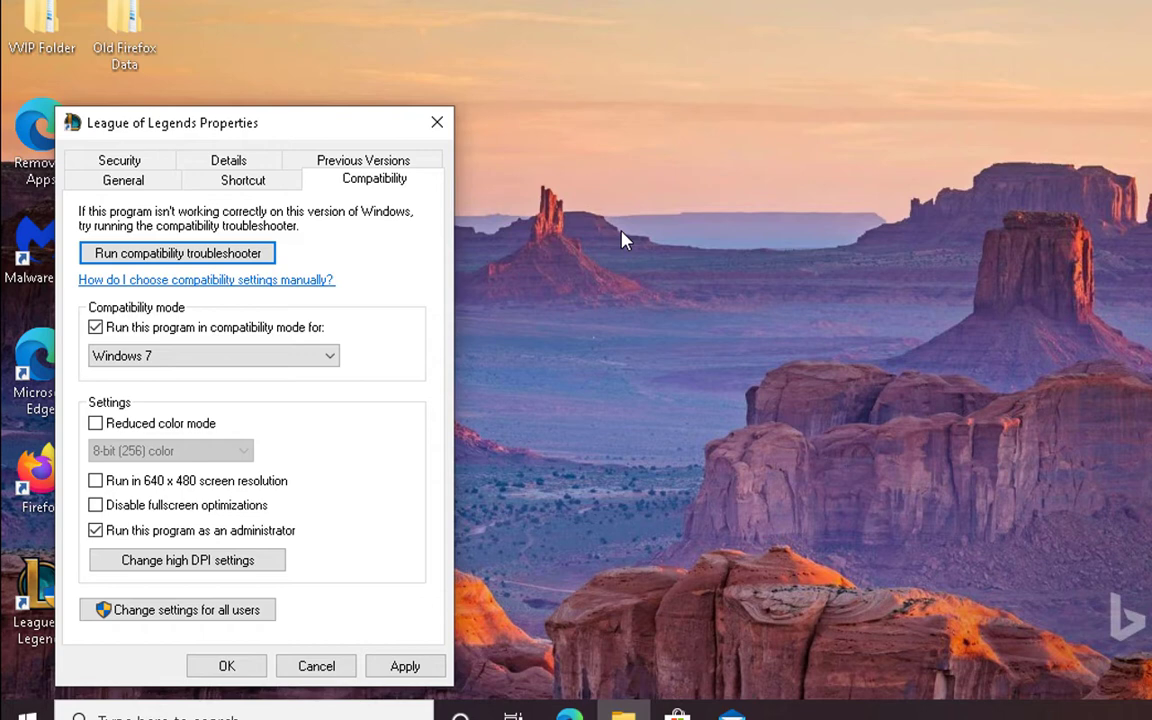
{"action": "mouse_move", "coordinate": [685, 256]}
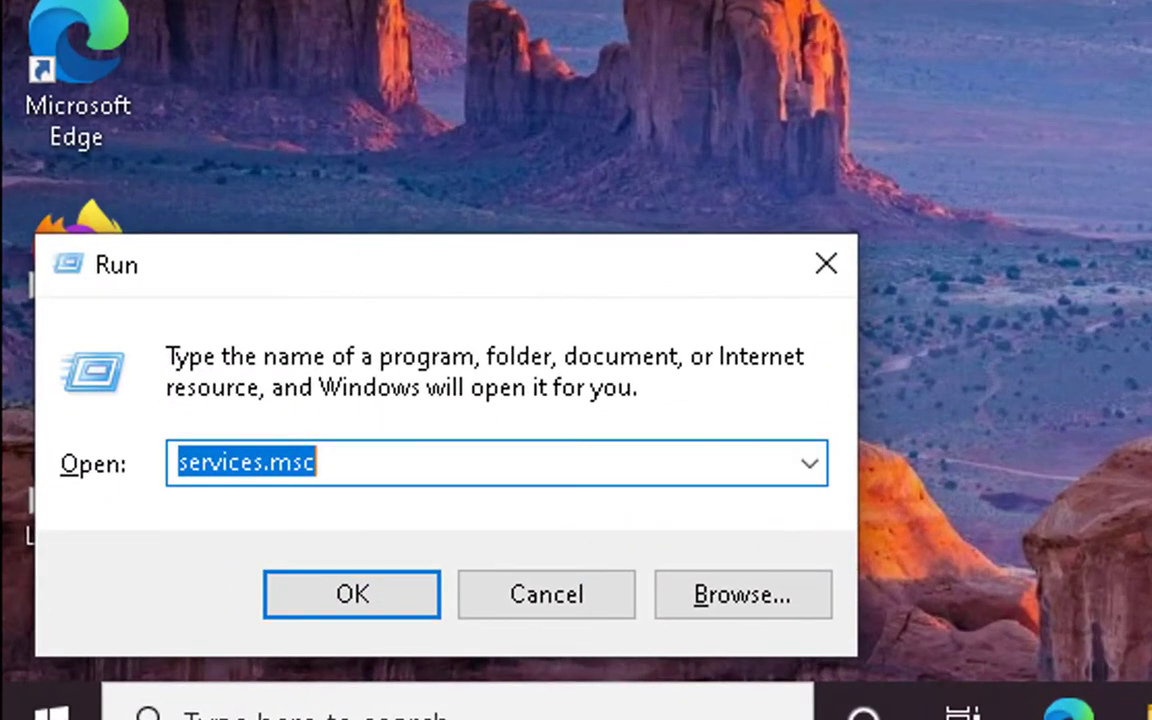
- Run regedit and approve the User Account Control prompt
{"action": "type", "text": "reg"}
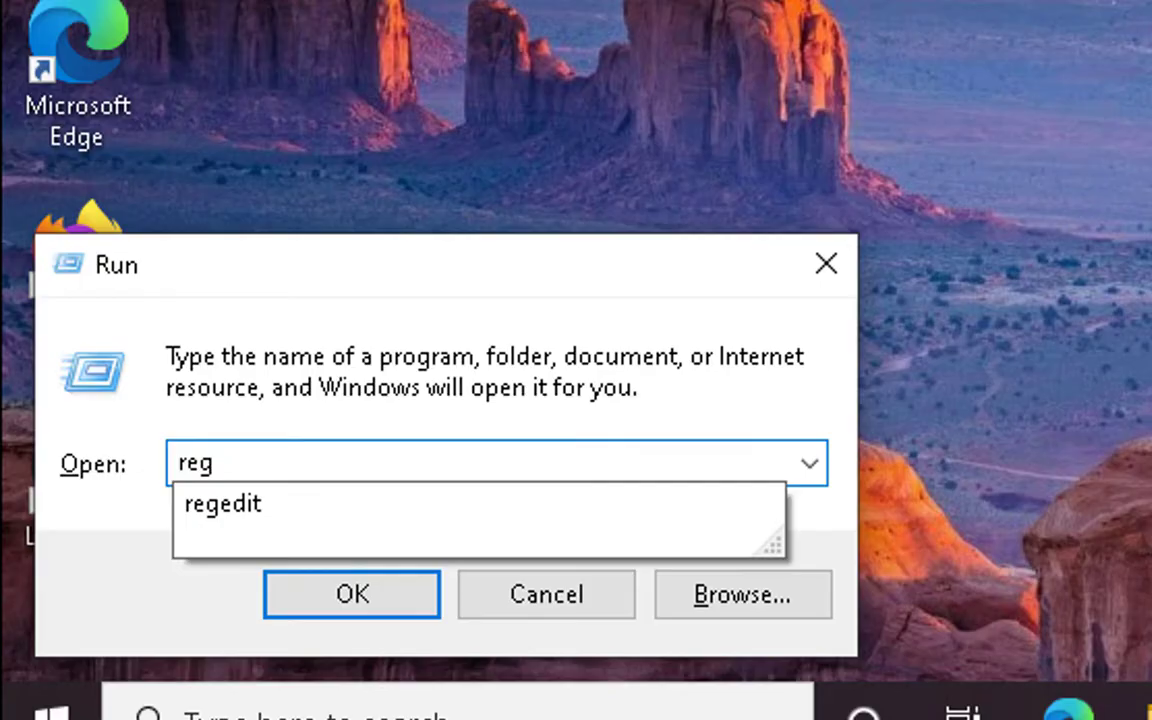
{"action": "left_click", "coordinate": [351, 594]}
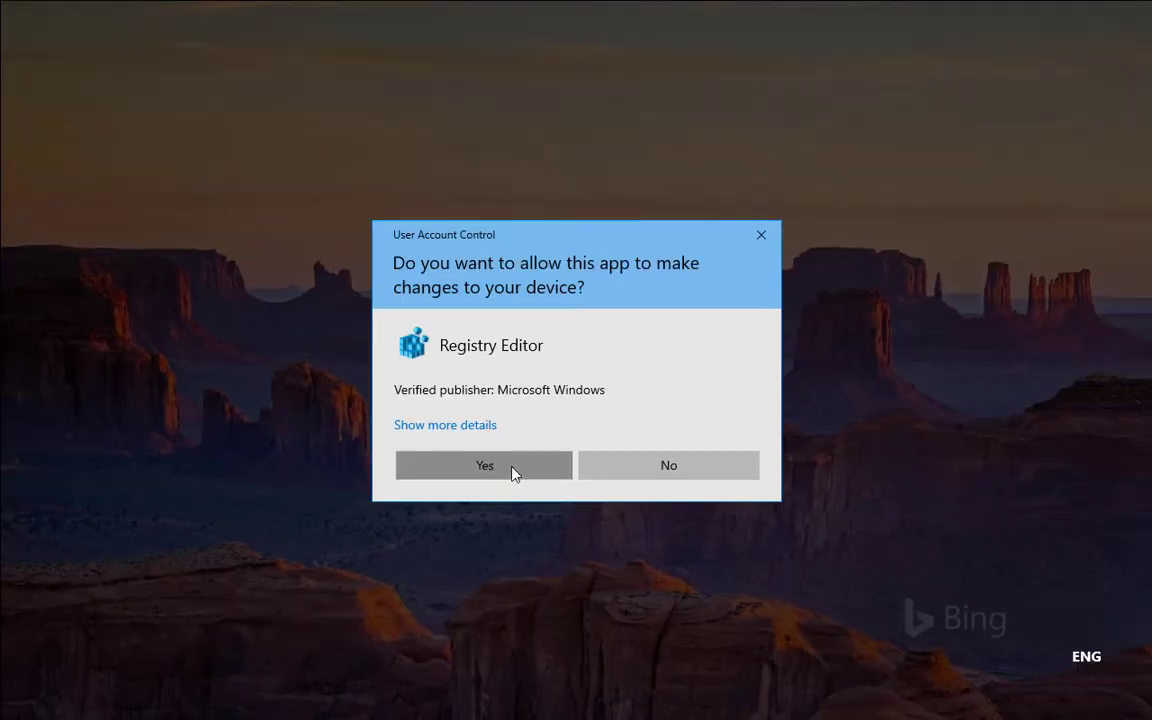
{"action": "left_click", "coordinate": [484, 465]}
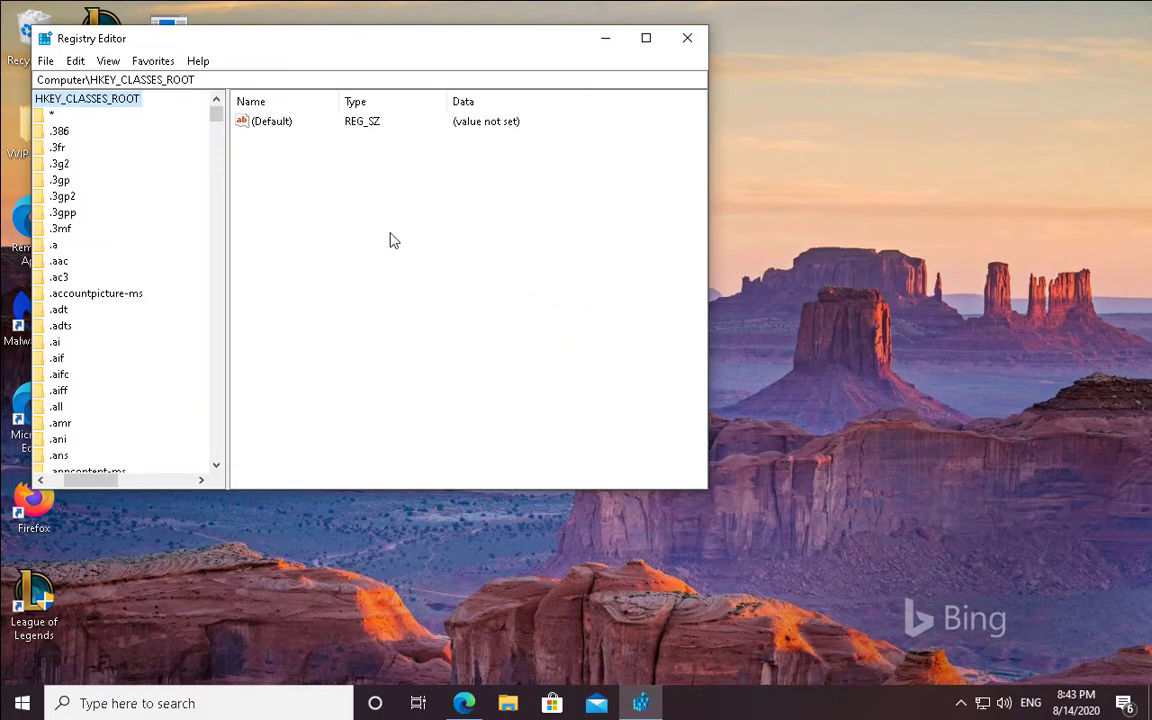
- Navigate to HKLM\SOFTWARE\Microsoft\Windows NT\CurrentVersion\Windows to find LoadAppInit_DLLs
{"action": "left_click", "coordinate": [226, 234]}
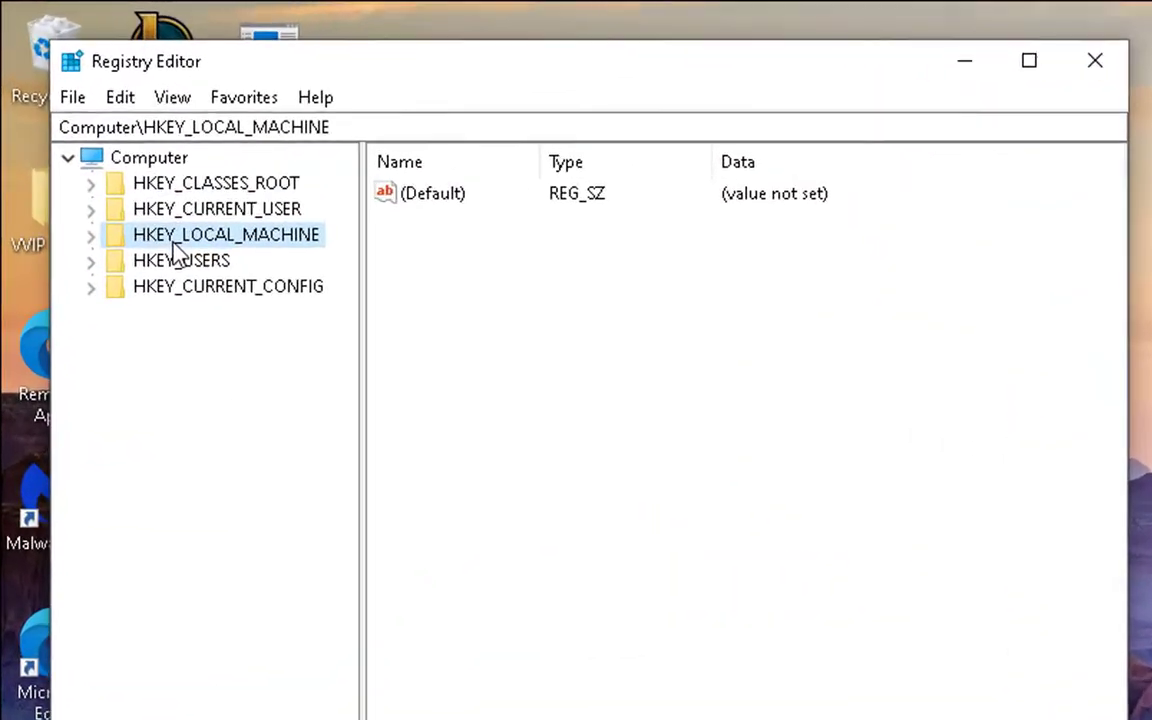
{"action": "left_click", "coordinate": [91, 234]}
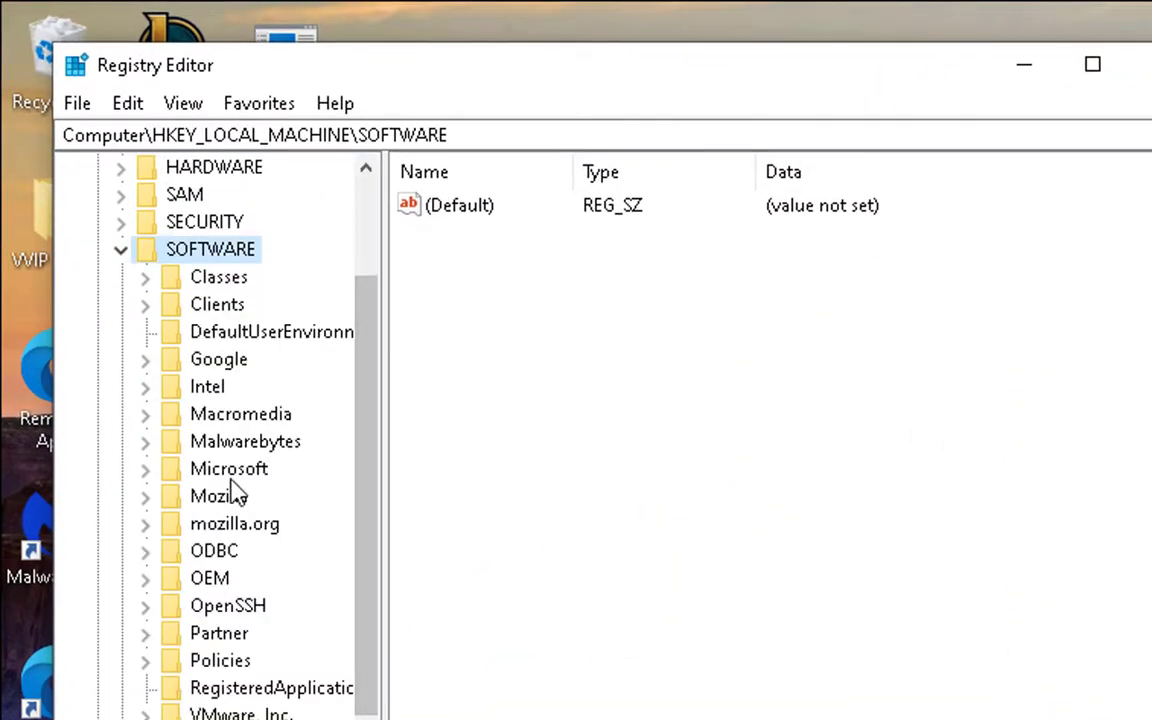
{"action": "left_click", "coordinate": [228, 468]}
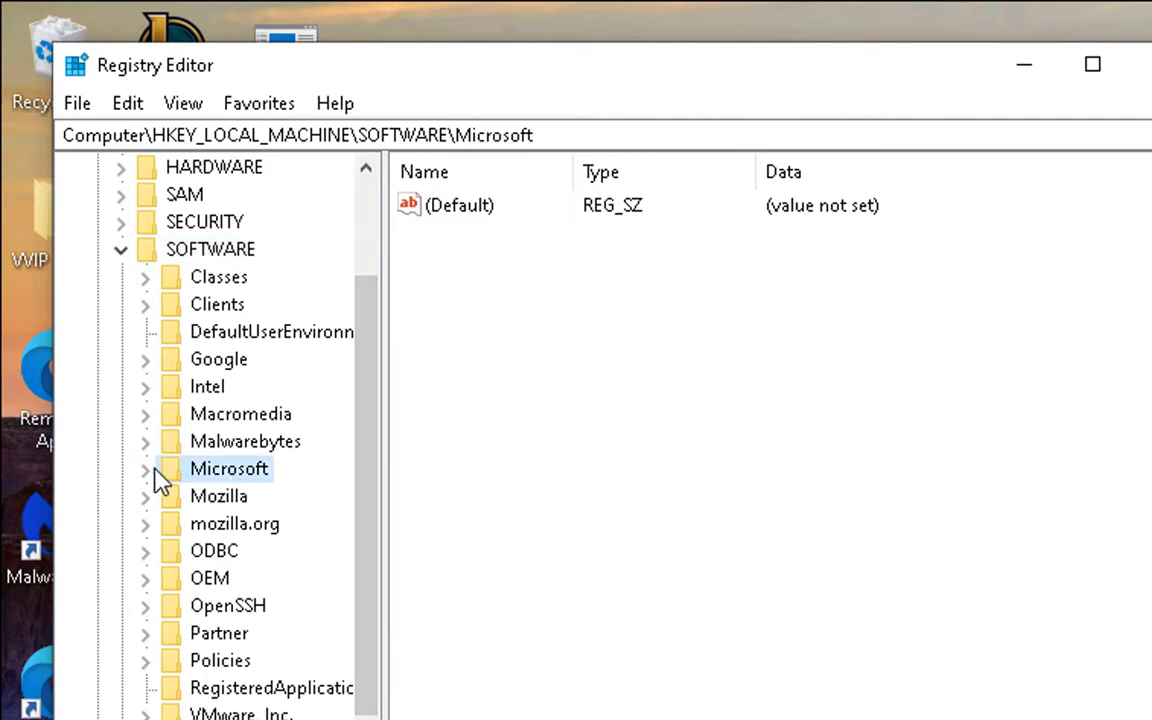
{"action": "scroll", "scroll_direction": "down", "scroll_amount": 3}
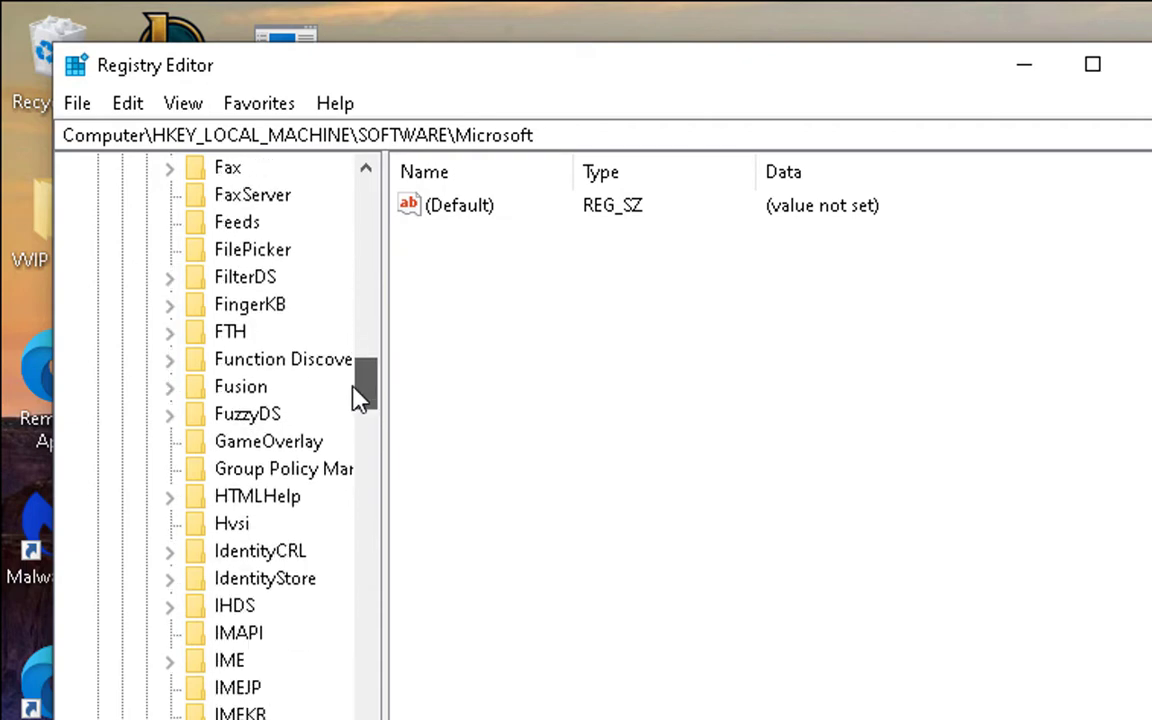
{"action": "left_click", "coordinate": [265, 550]}
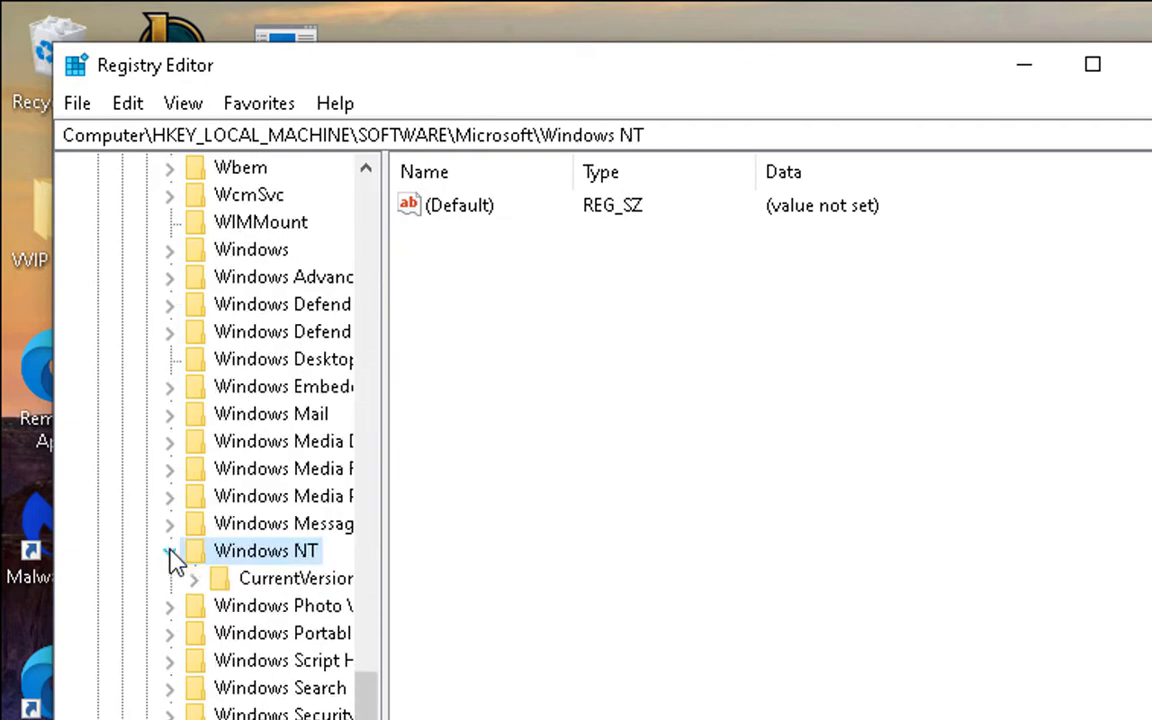
{"action": "left_click", "coordinate": [296, 578]}
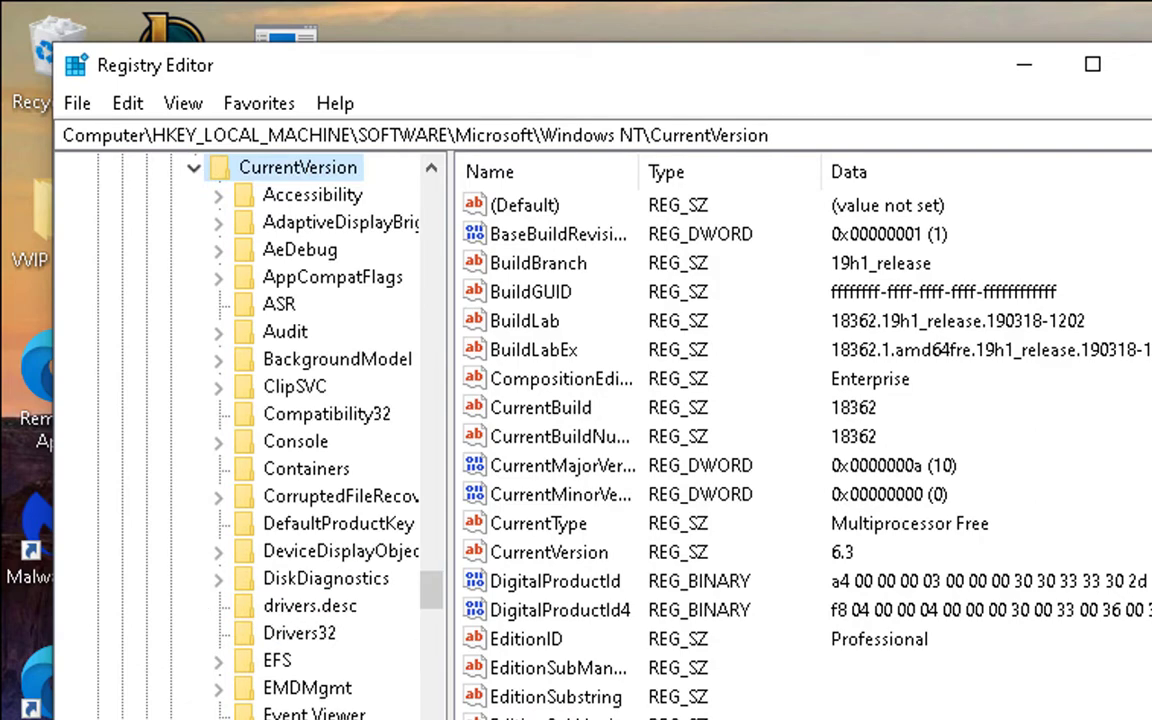
{"action": "scroll", "scroll_direction": "down", "scroll_amount": 3}
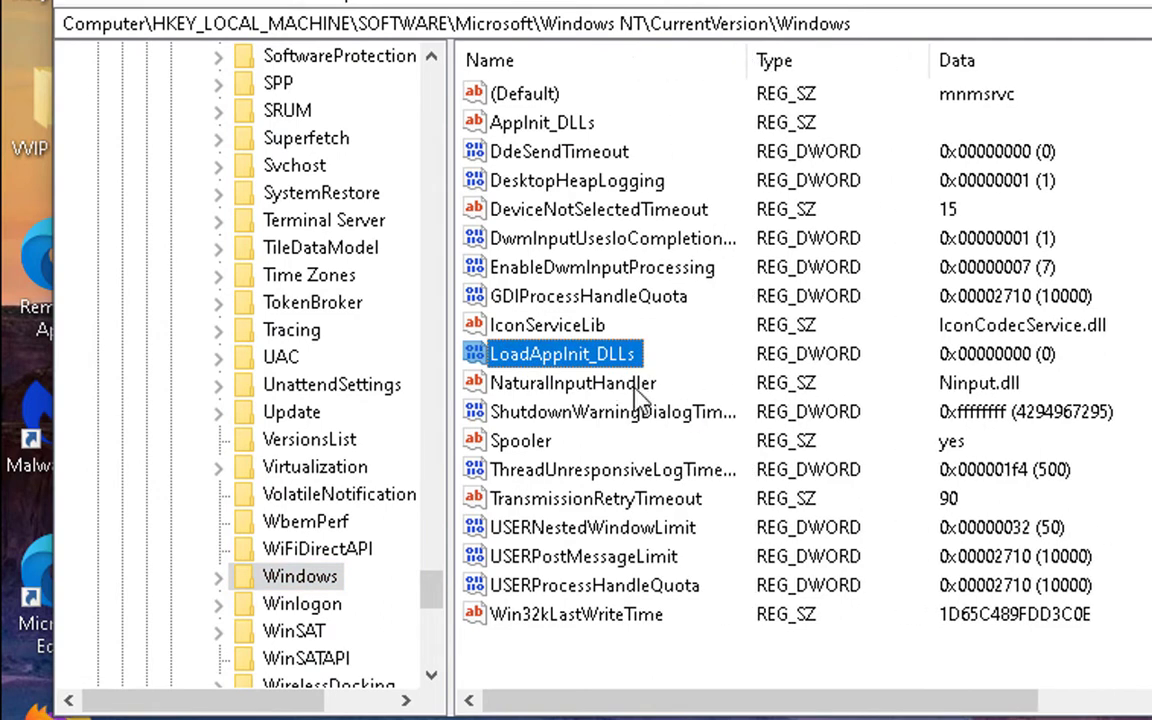
{"action": "mouse_move", "coordinate": [636, 365]}
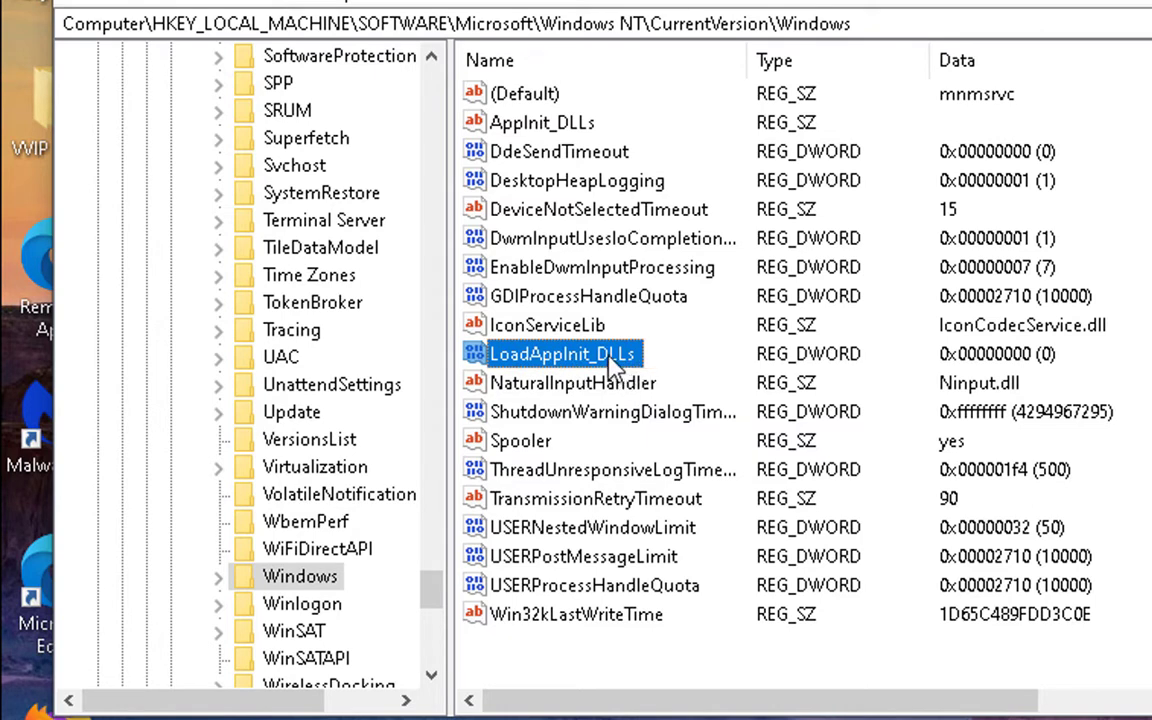
- Confirm LoadAppInit_DLLs value data is 0 and close Registry Editor
{"action": "double_click", "coordinate": [562, 353]}
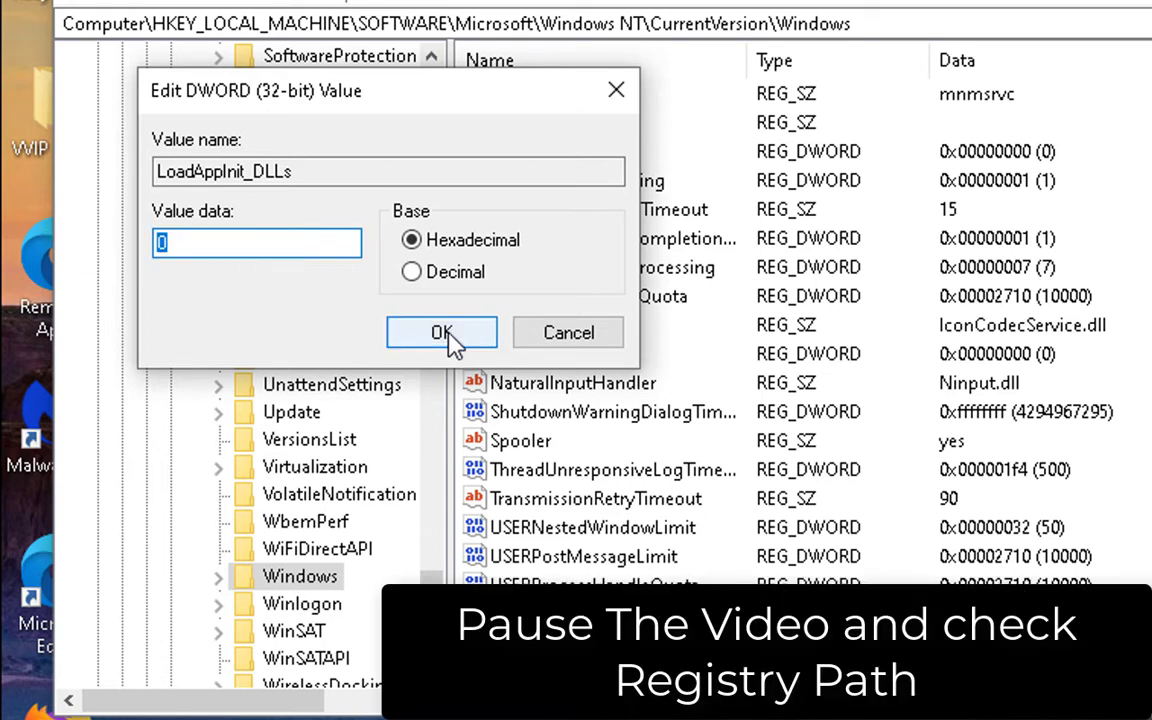
{"action": "left_click", "coordinate": [441, 332]}
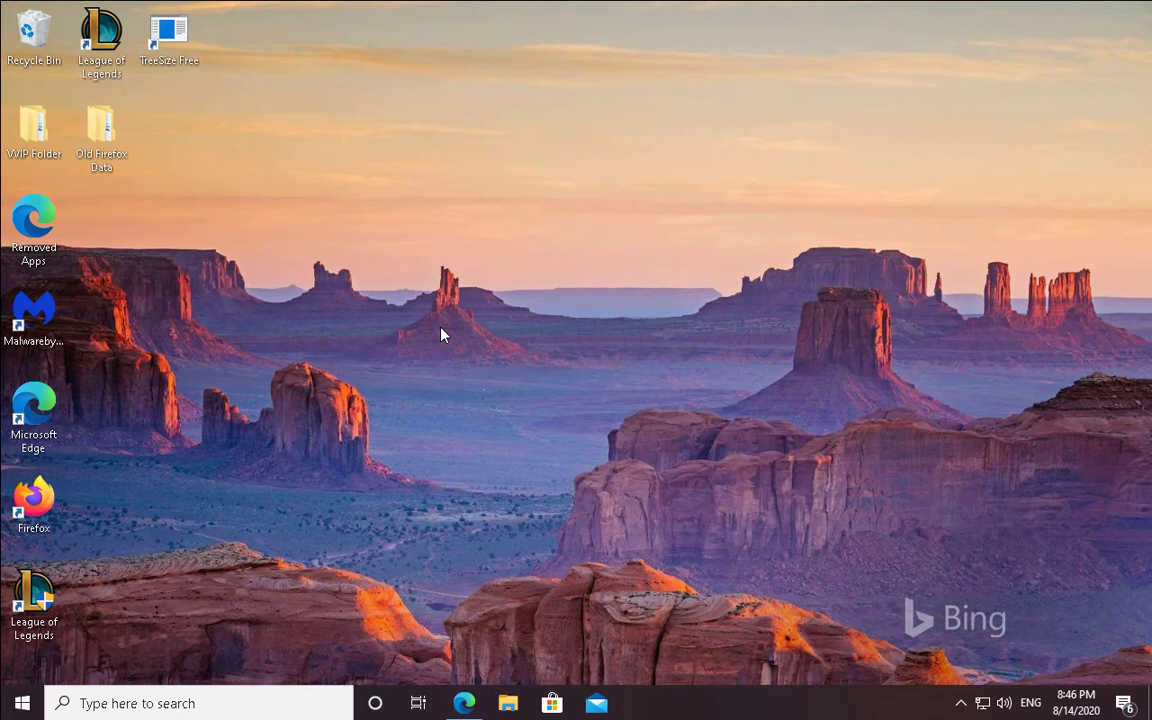
{"action": "mouse_move", "coordinate": [520, 363]}
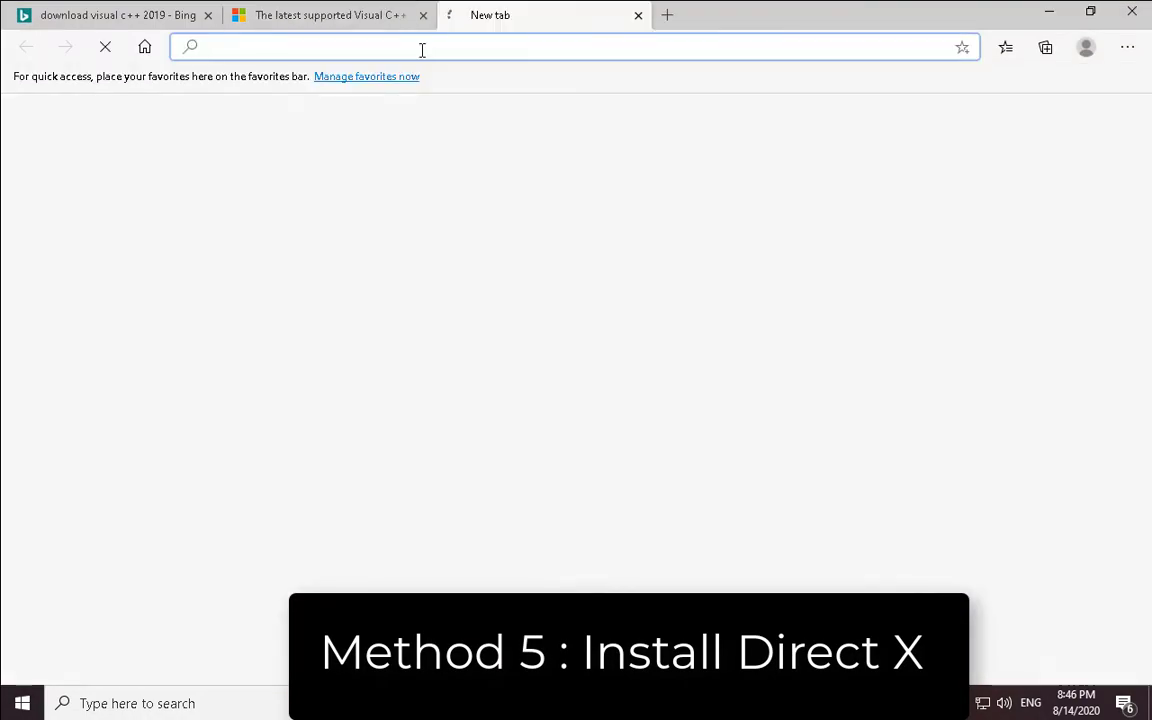
- Download the DirectX End-User Runtime Web Installer (dxwebsetup) and run it
{"action": "type", "text": "di"}
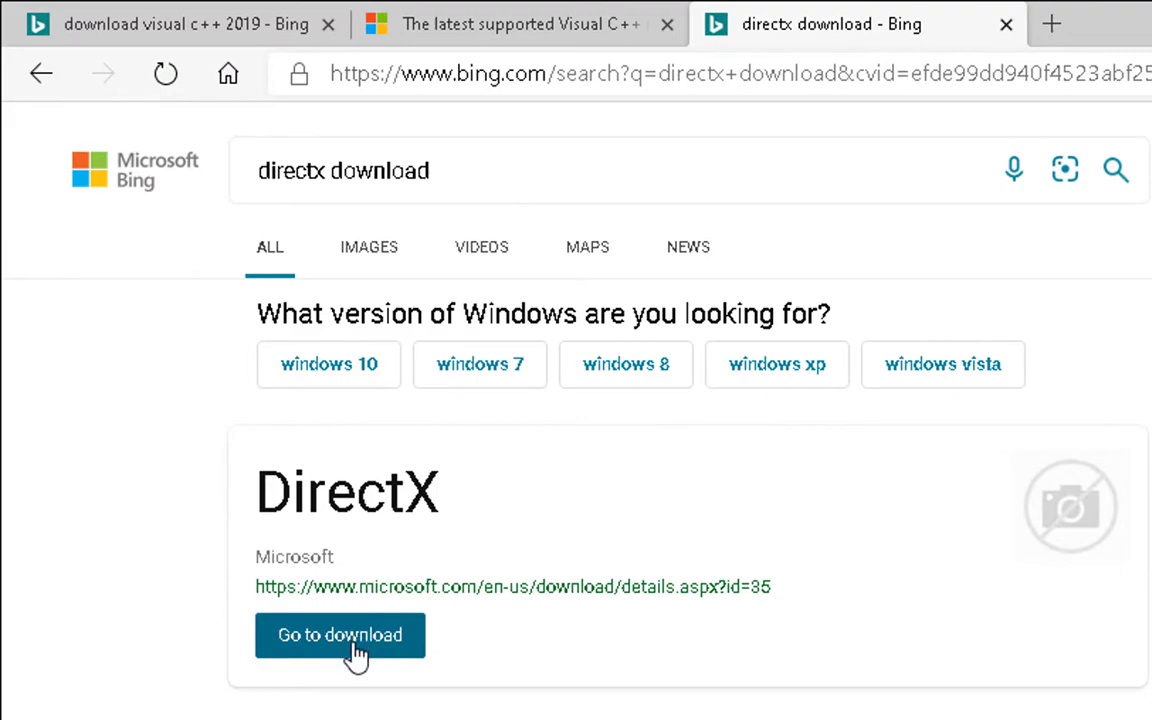
{"action": "left_click", "coordinate": [340, 635]}
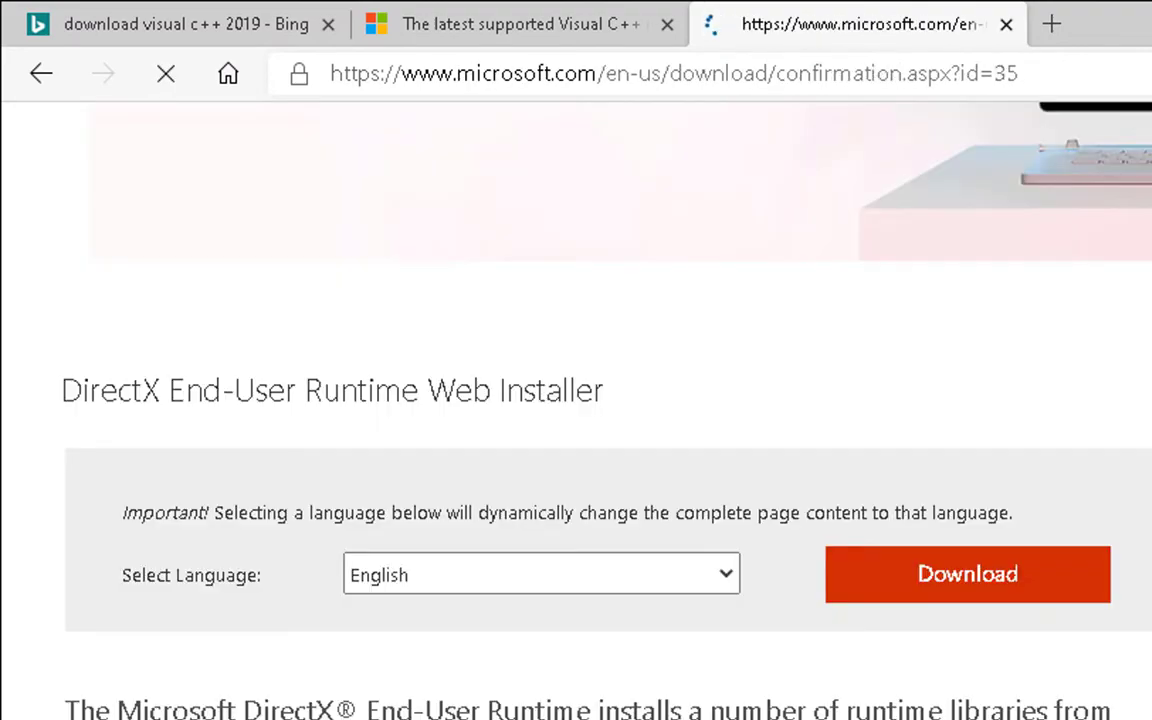
{"action": "left_click", "coordinate": [966, 574]}
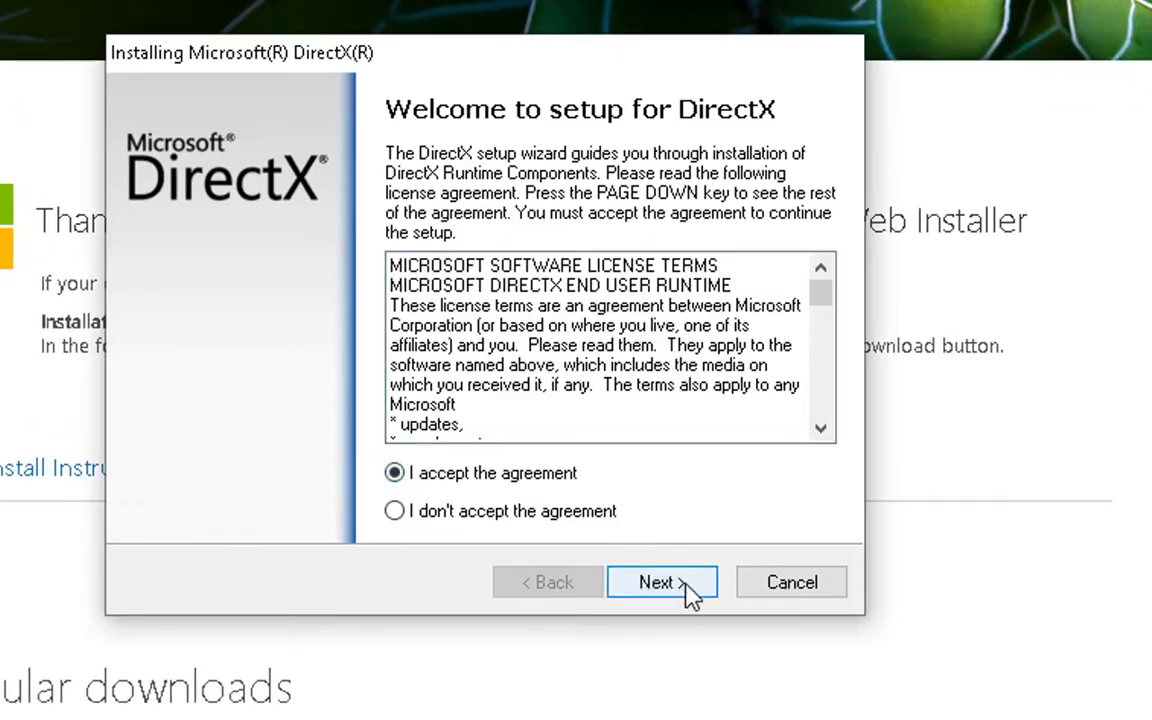
- Accept the DirectX license, decline the Bing Bar, and install the runtime components
{"action": "left_click", "coordinate": [661, 582]}
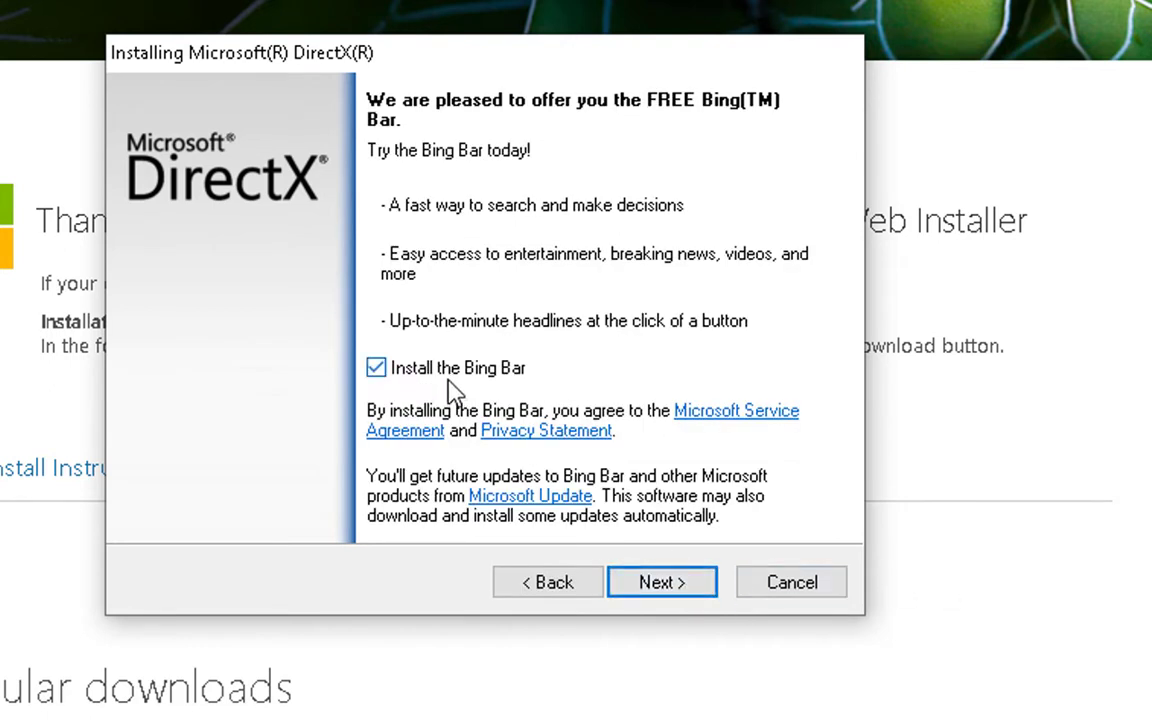
{"action": "mouse_move", "coordinate": [405, 390]}
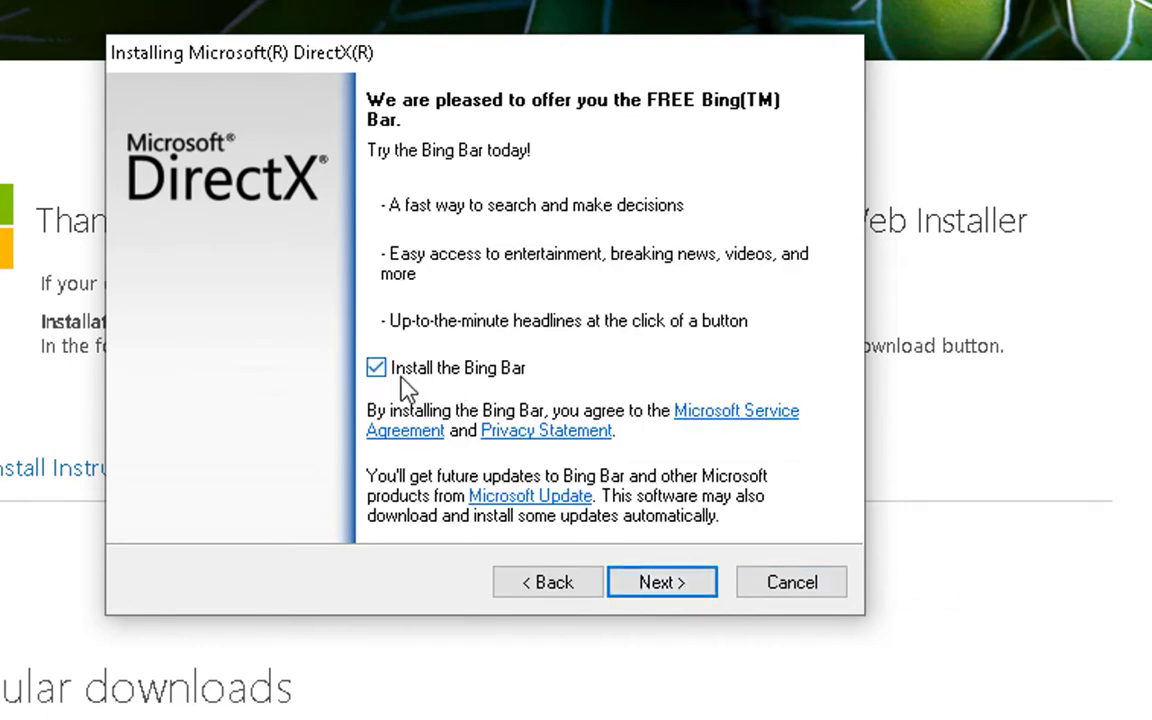
{"action": "left_click", "coordinate": [376, 368]}
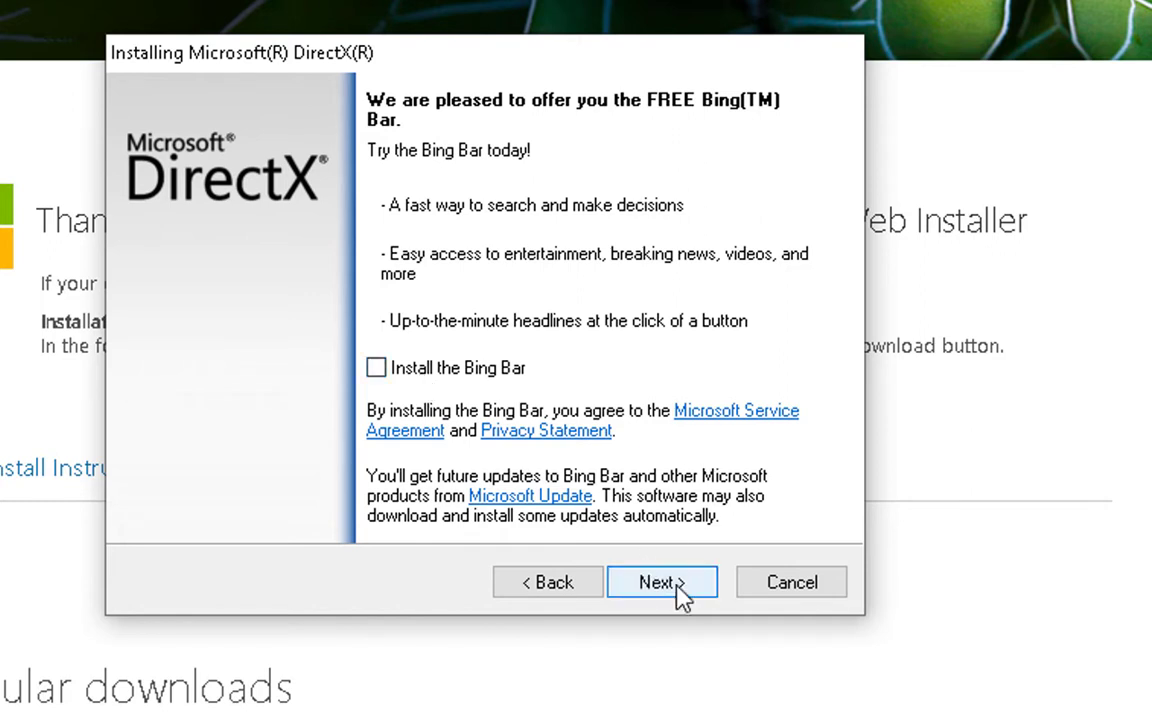
{"action": "left_click", "coordinate": [661, 581]}
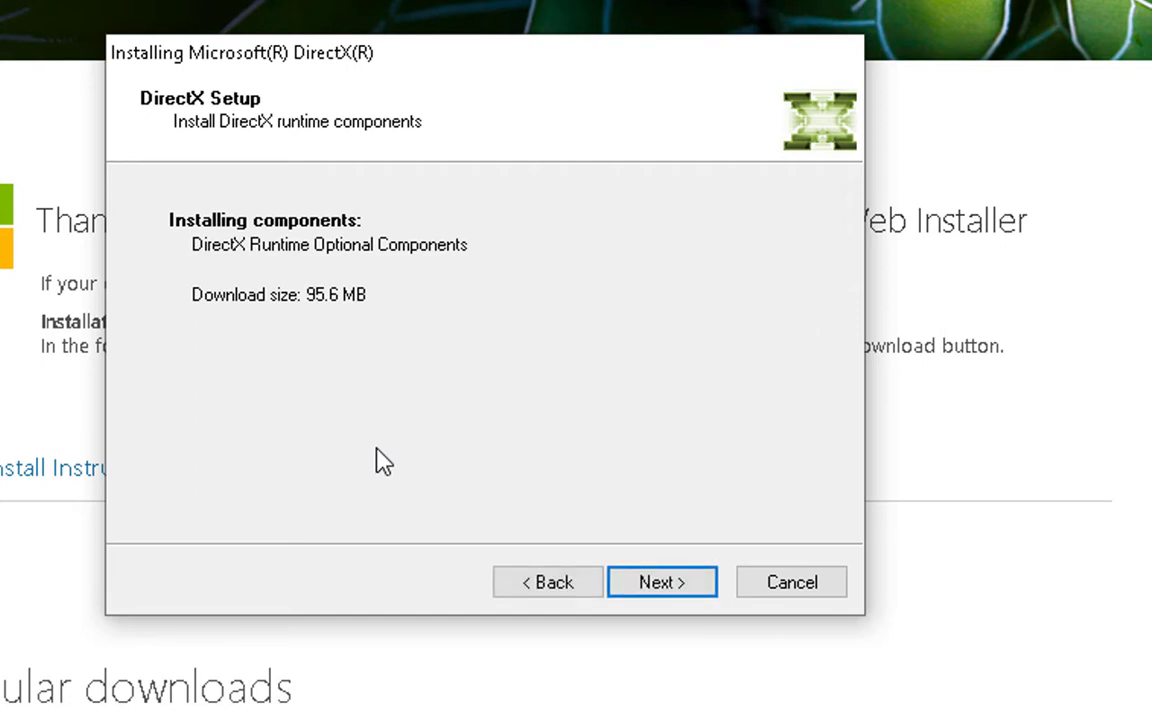
{"action": "left_click", "coordinate": [662, 581]}
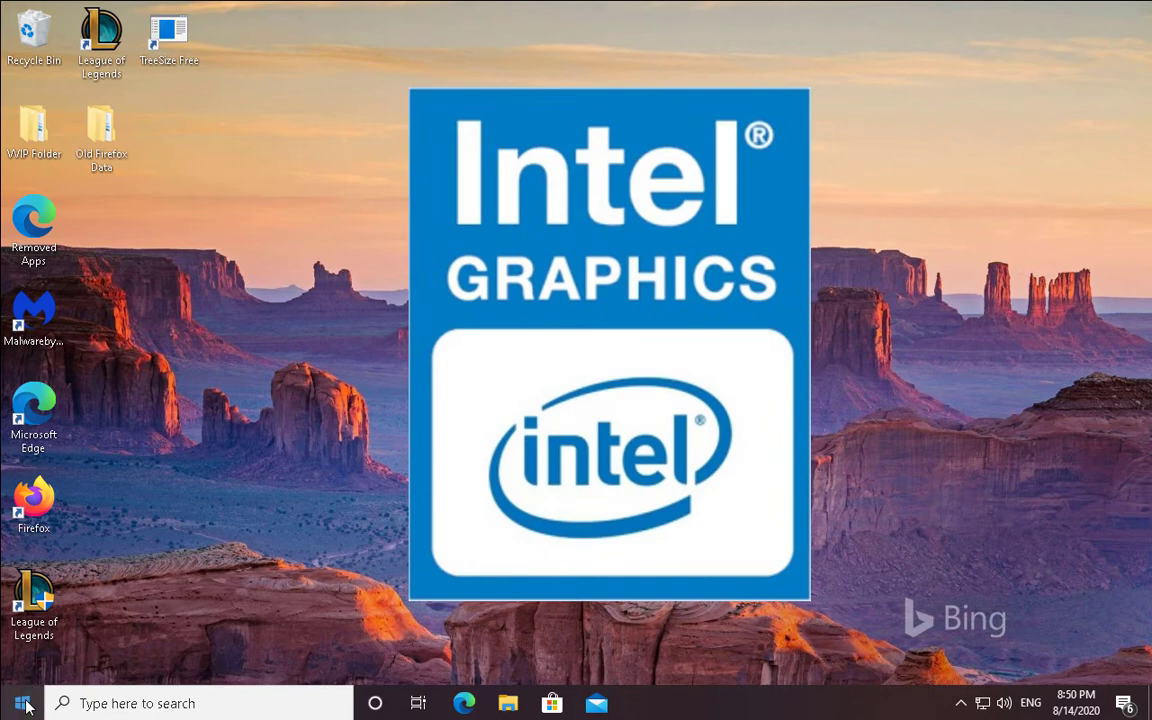
- Open Device Manager from the Start menu and select VMware SVGA 3D under Display adapters
{"action": "right_click", "coordinate": [22, 703]}
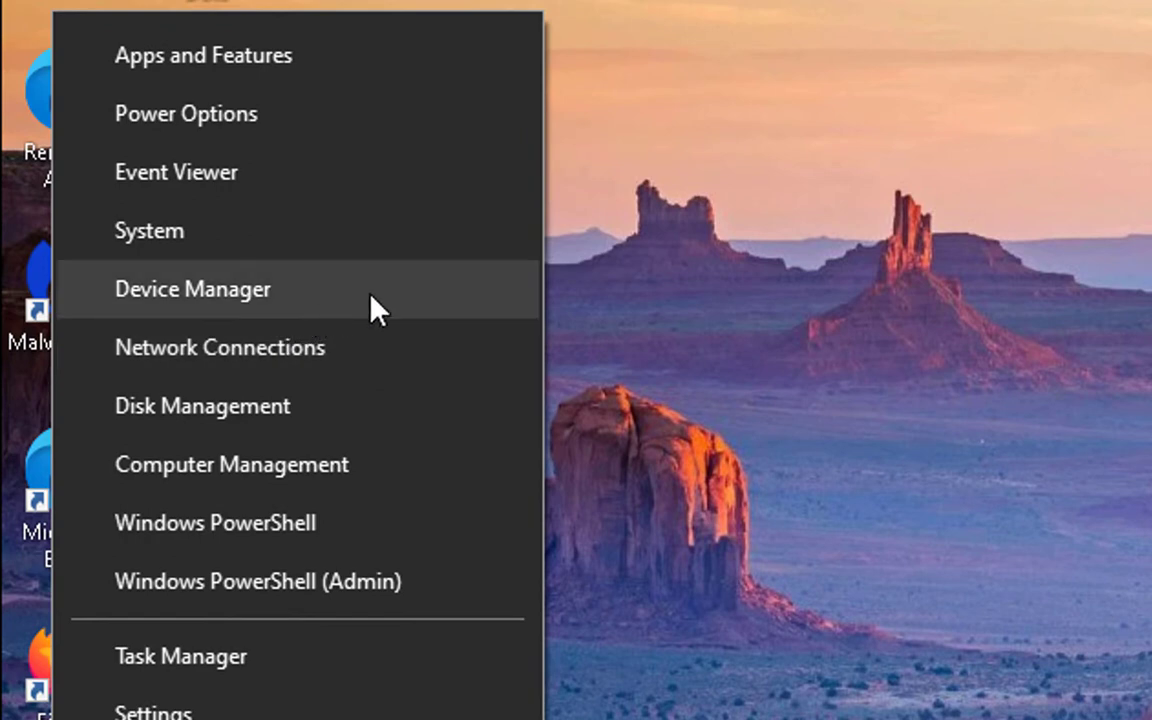
{"action": "left_click", "coordinate": [192, 289]}
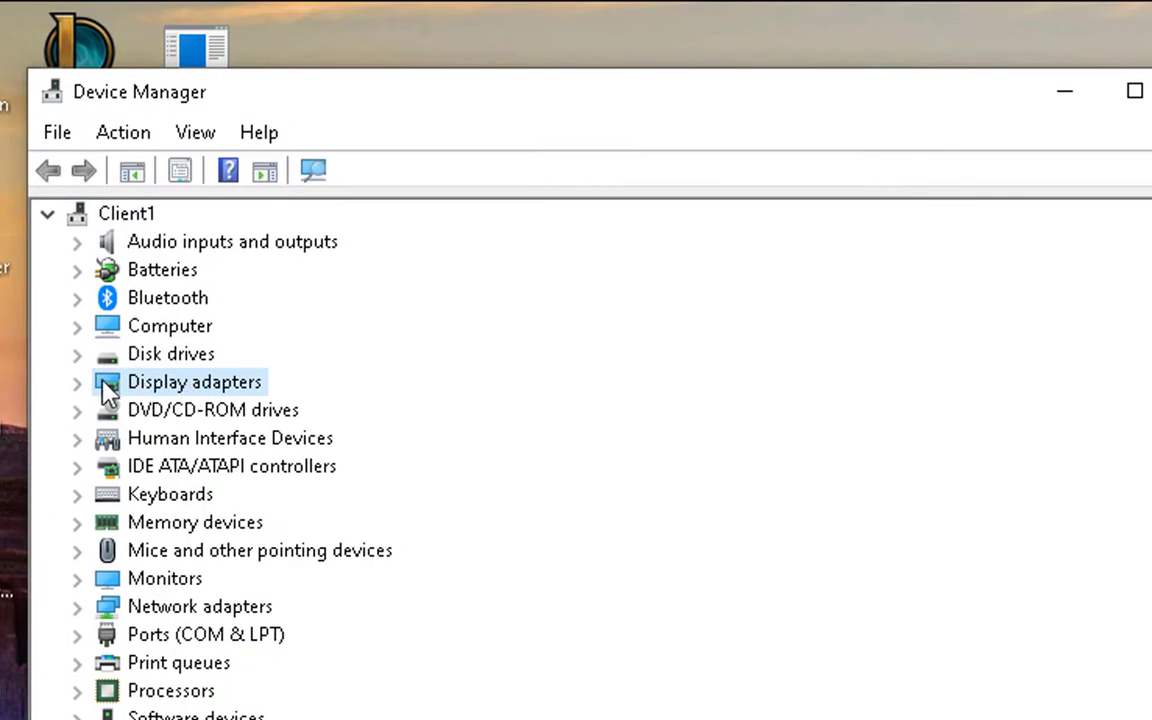
{"action": "left_click", "coordinate": [77, 382]}
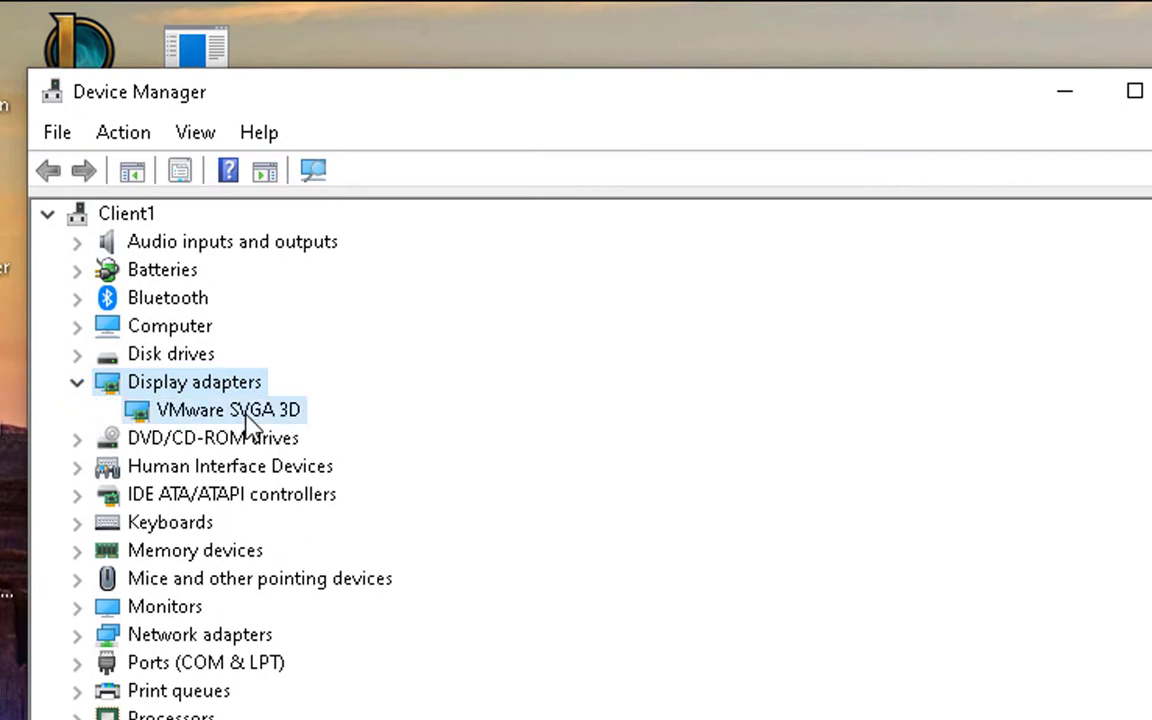
{"action": "left_click", "coordinate": [228, 410]}
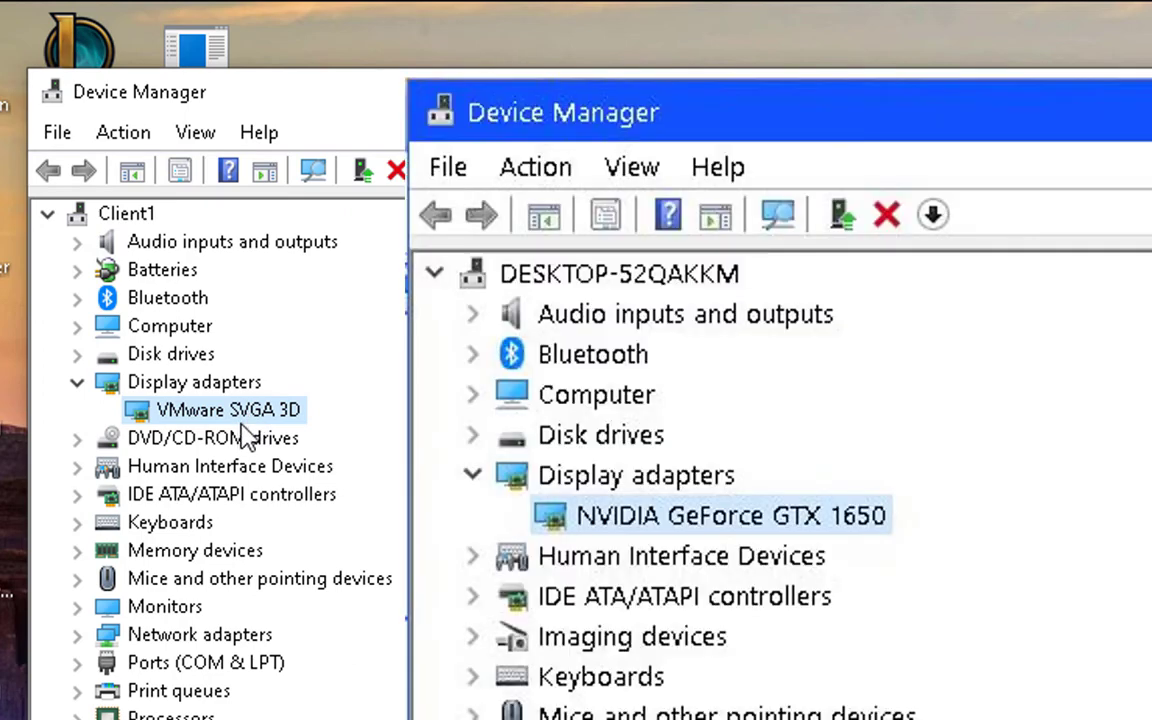
- Search automatically for a VMware SVGA 3D driver update, confirm it's current, and close Device Manager
{"action": "right_click", "coordinate": [228, 410]}
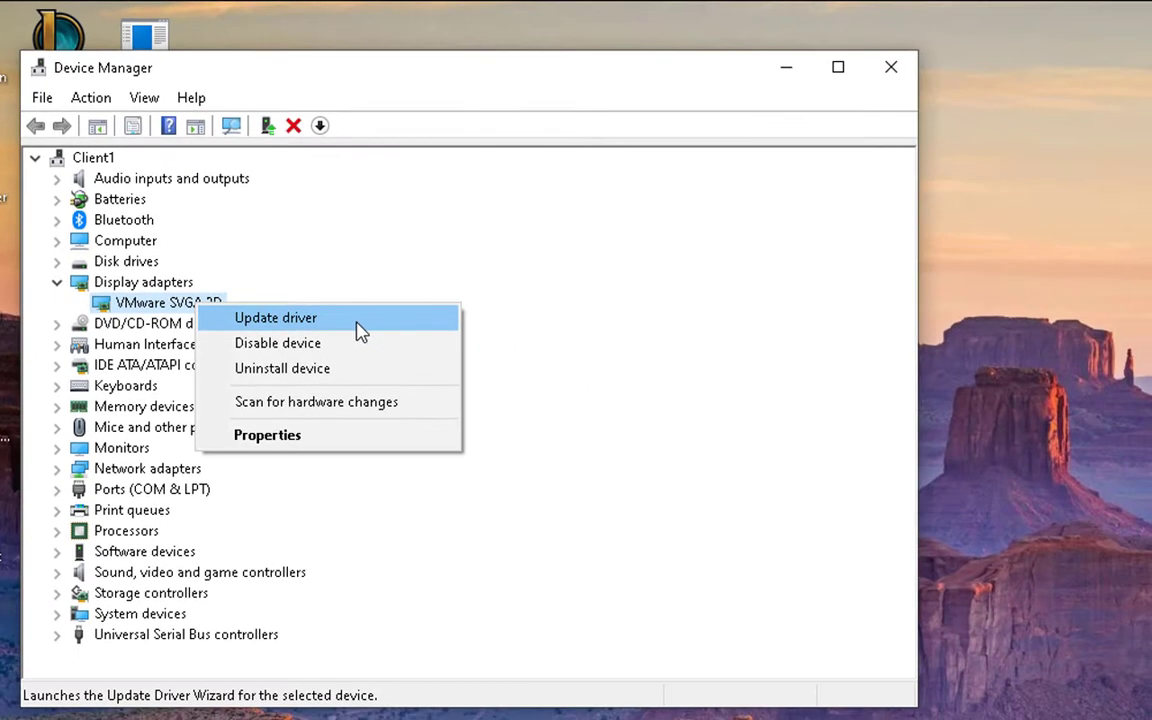
{"action": "left_click", "coordinate": [275, 317]}
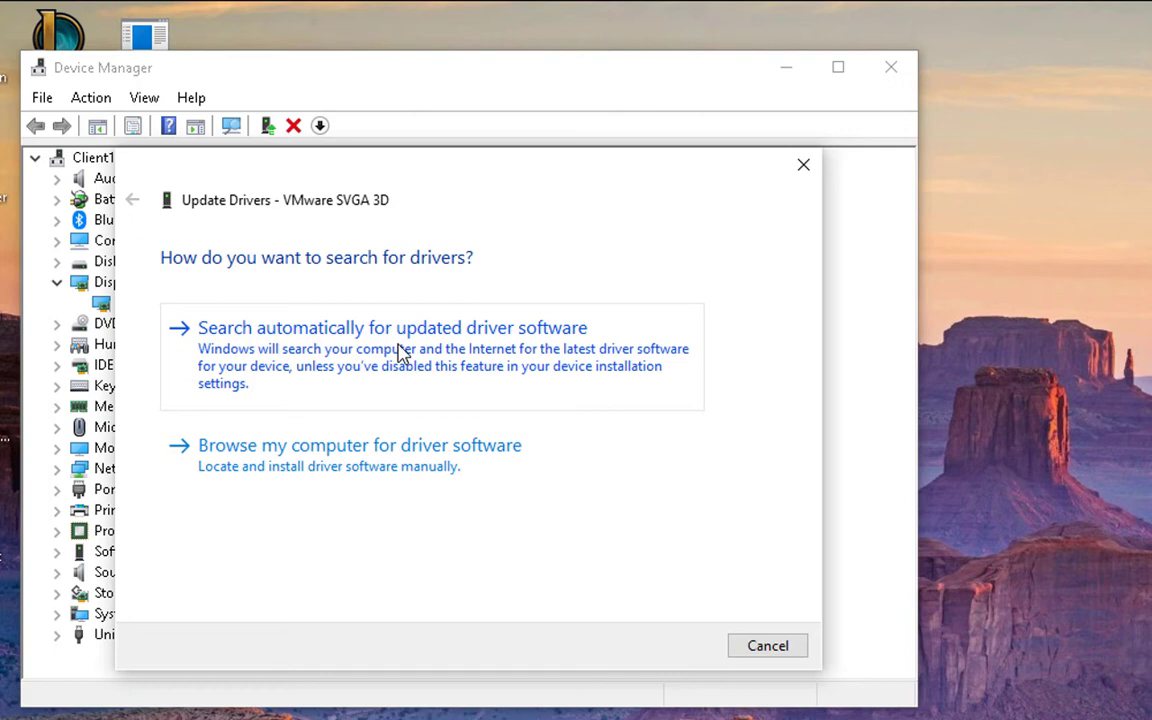
{"action": "mouse_move", "coordinate": [508, 366]}
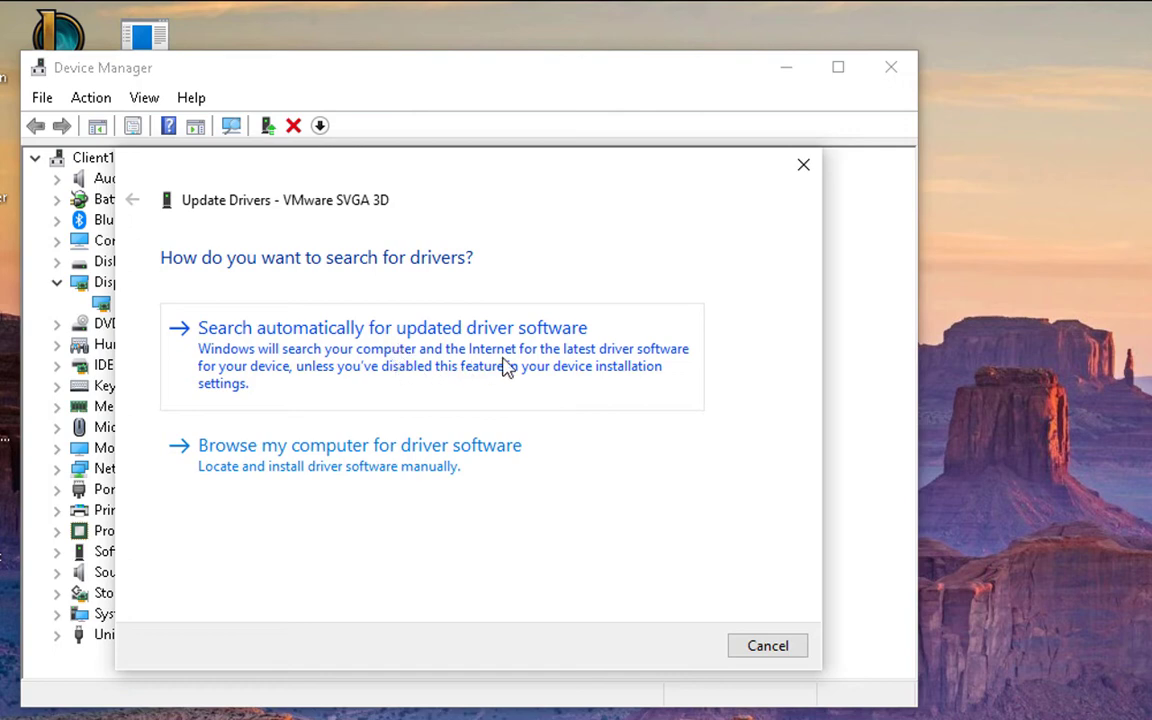
{"action": "left_click", "coordinate": [392, 327]}
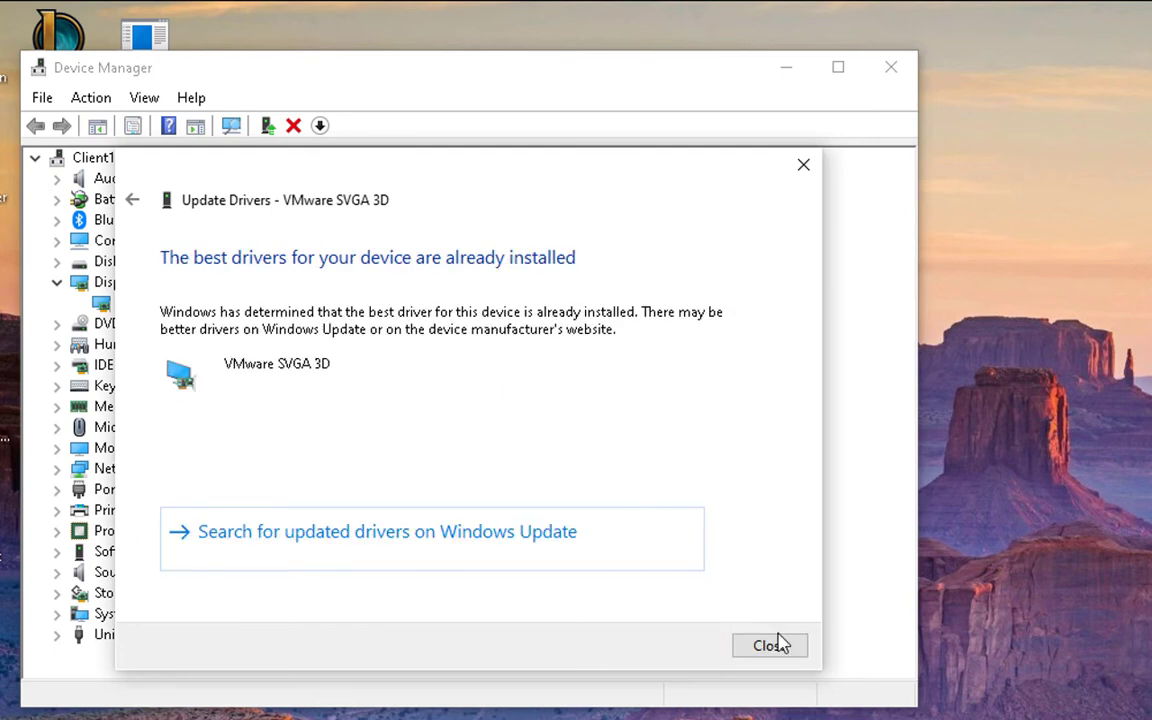
{"action": "left_click", "coordinate": [769, 645]}
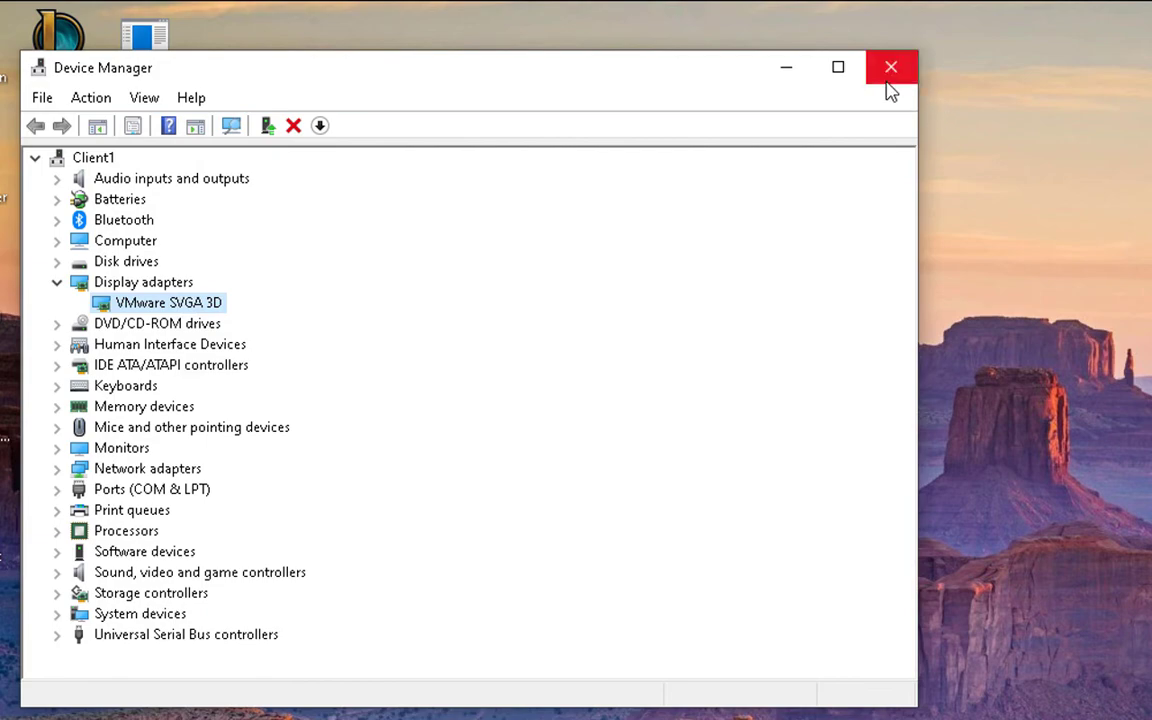
{"action": "left_click", "coordinate": [890, 67]}
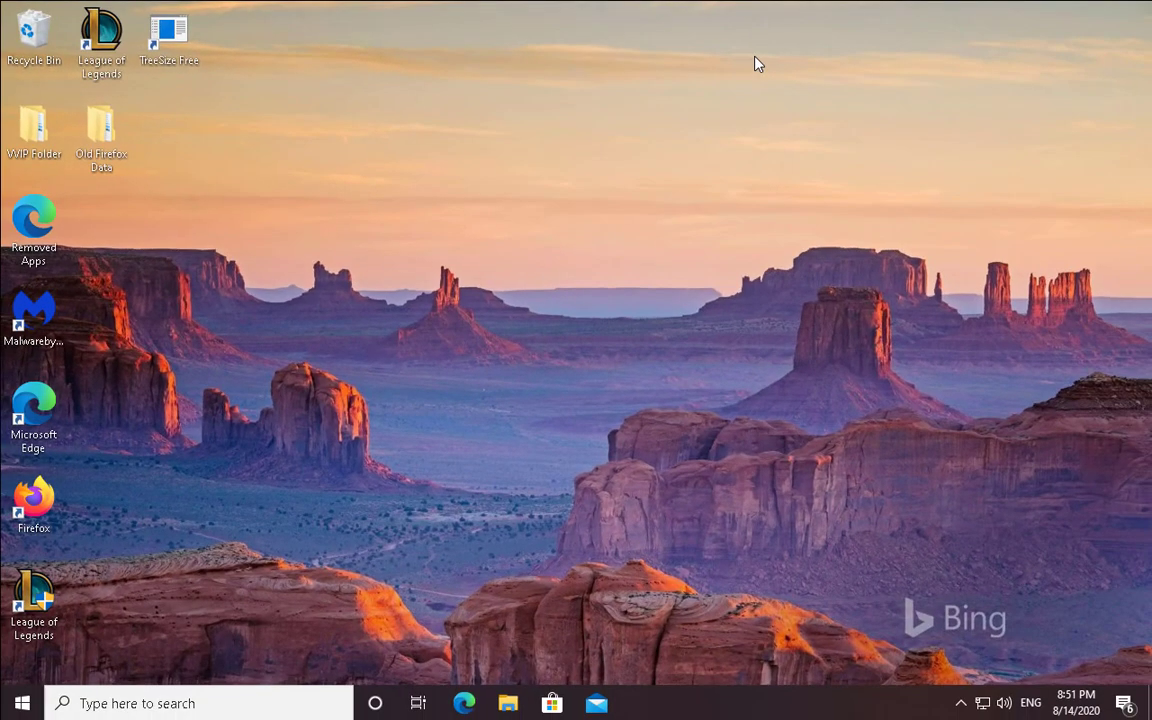
{"action": "mouse_move", "coordinate": [558, 336]}
{"action": "type", "text": "cmd"}
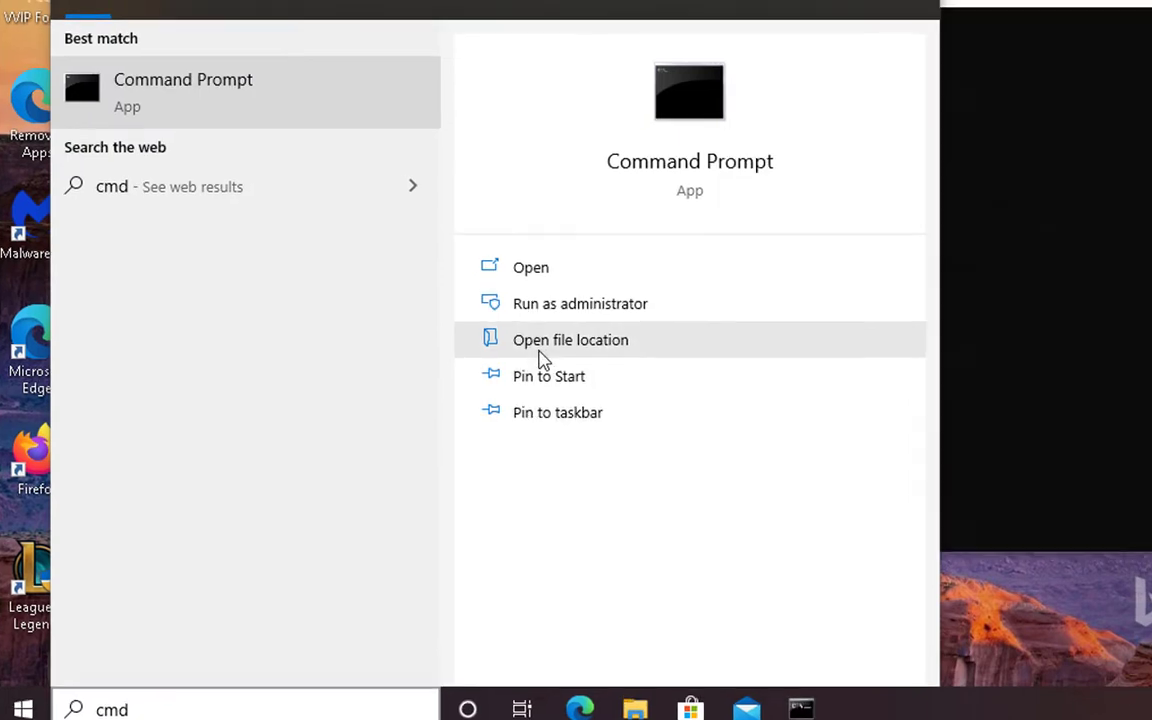
- Run Command Prompt as administrator from the search results
{"action": "left_click", "coordinate": [580, 303]}
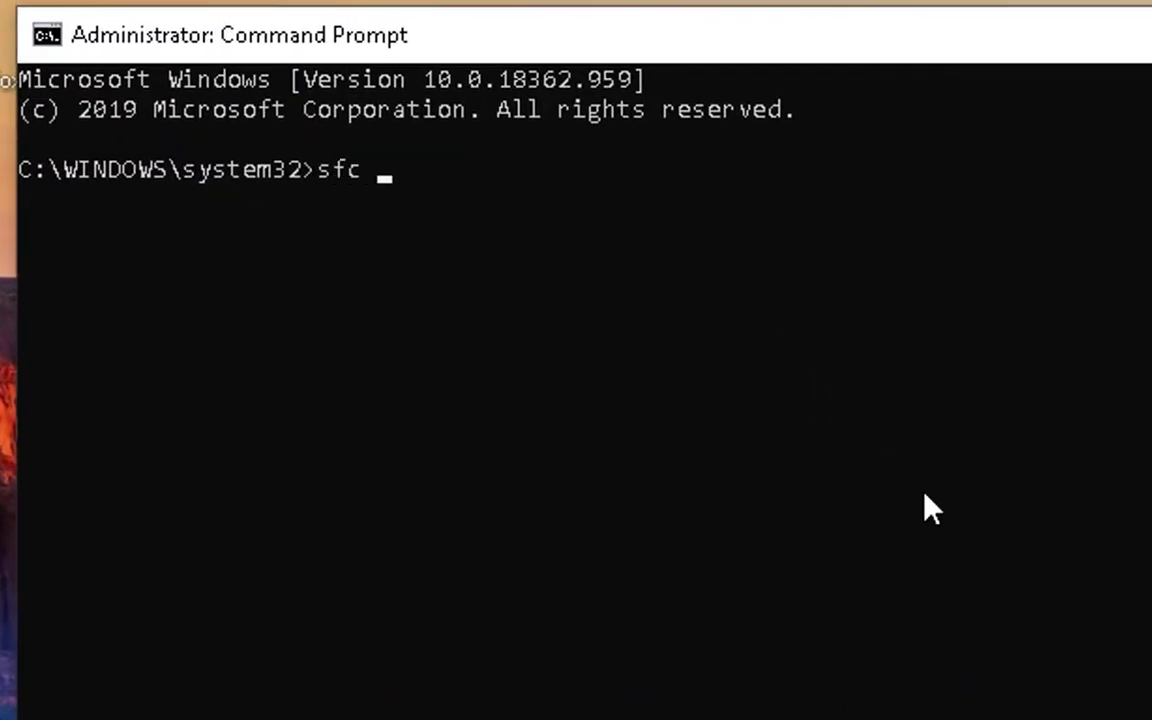
- Run sfc /scannow and wait for the scan to finish with no violations
{"action": "type", "text": "/scannow"}
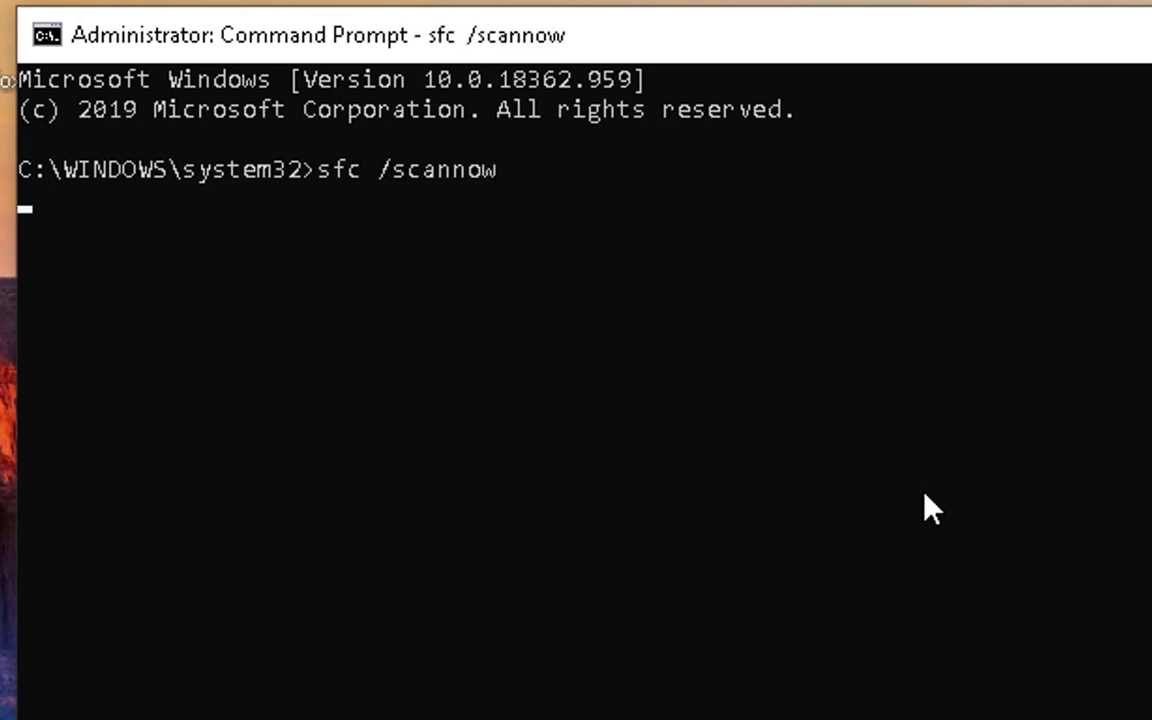
{"action": "key", "text": "enter"}
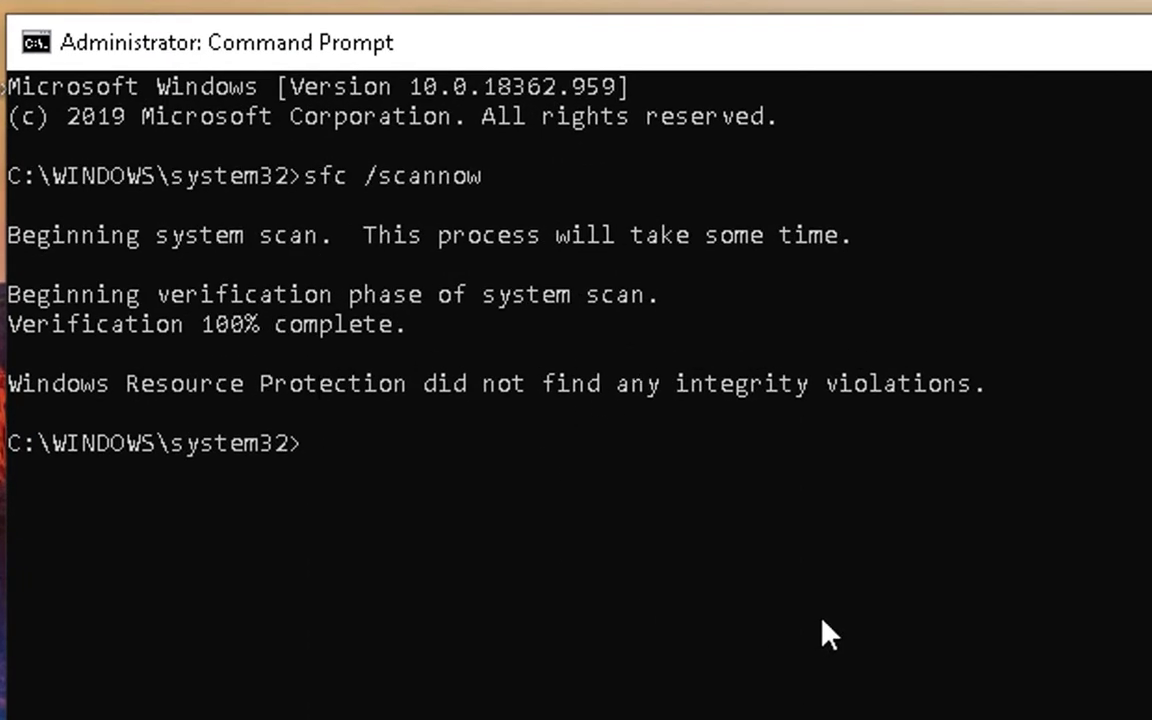
{"action": "mouse_move", "coordinate": [838, 632]}
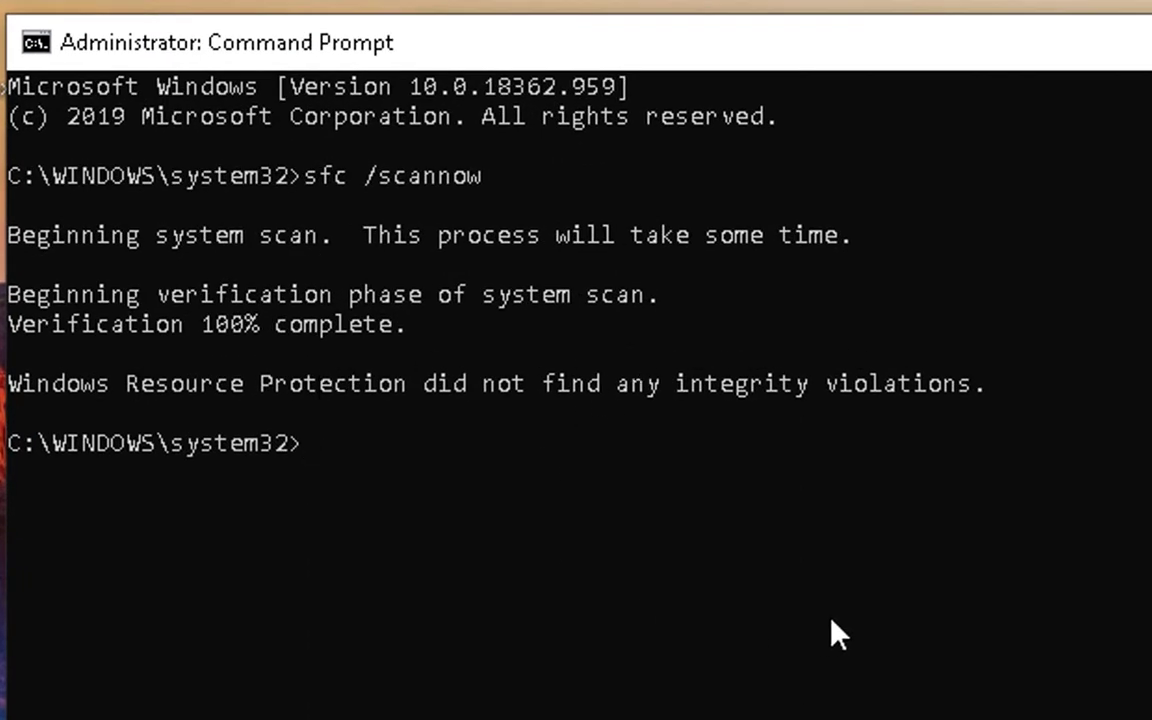
{"action": "mouse_move", "coordinate": [1123, 588]}
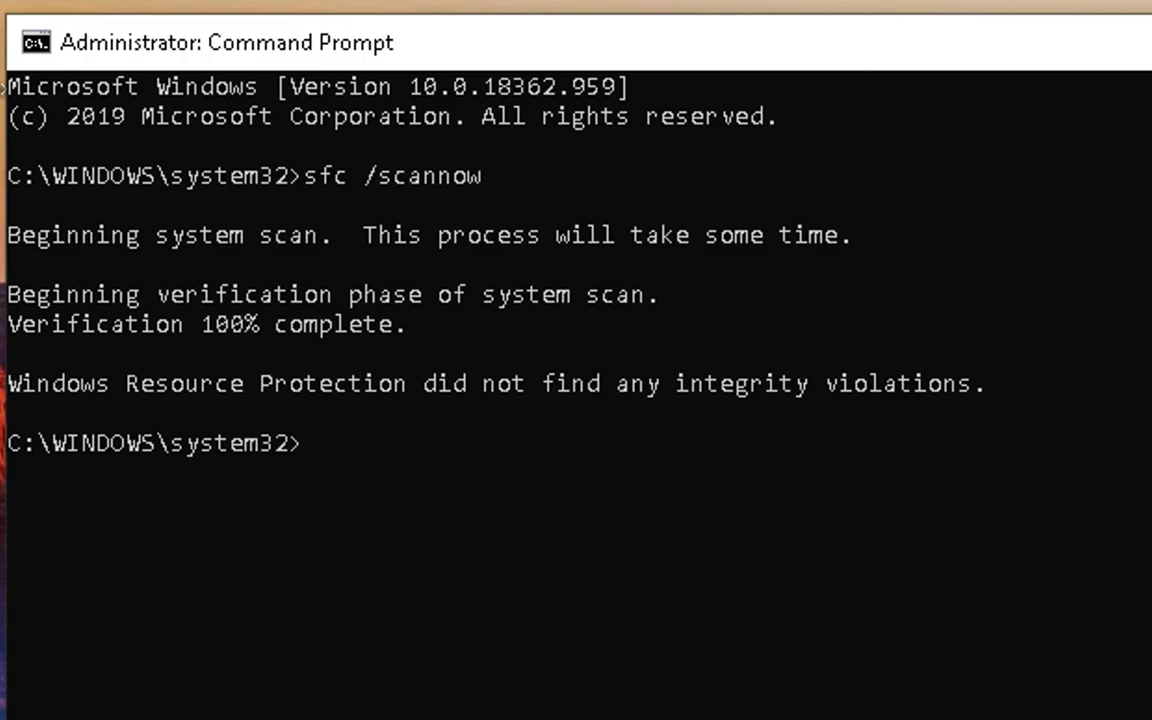
{"action": "mouse_move", "coordinate": [837, 634]}
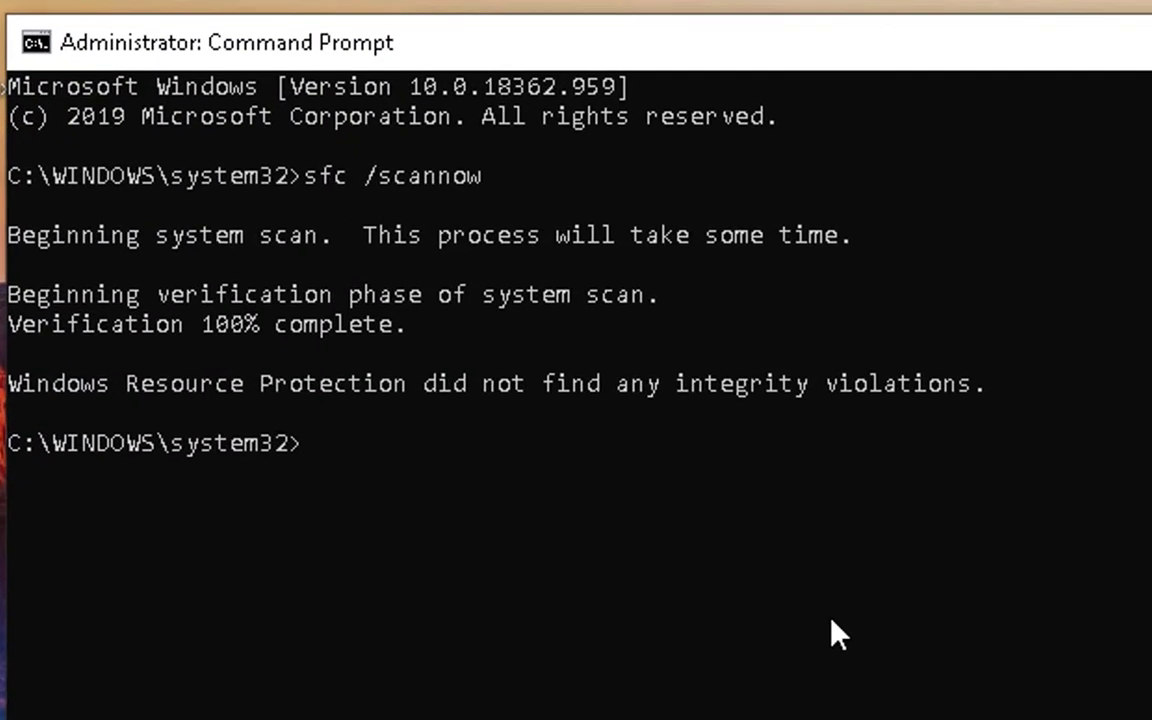